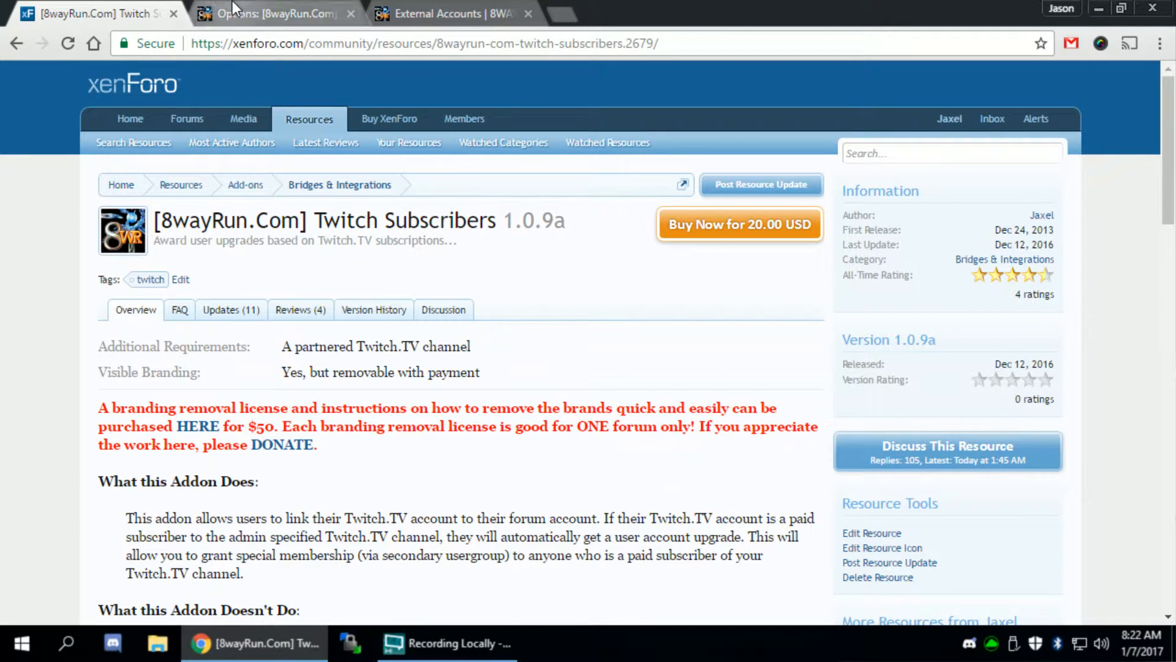
Switch to the browser tab with the 8wayRun Twitch Integration admin options.
left_click(275, 13)
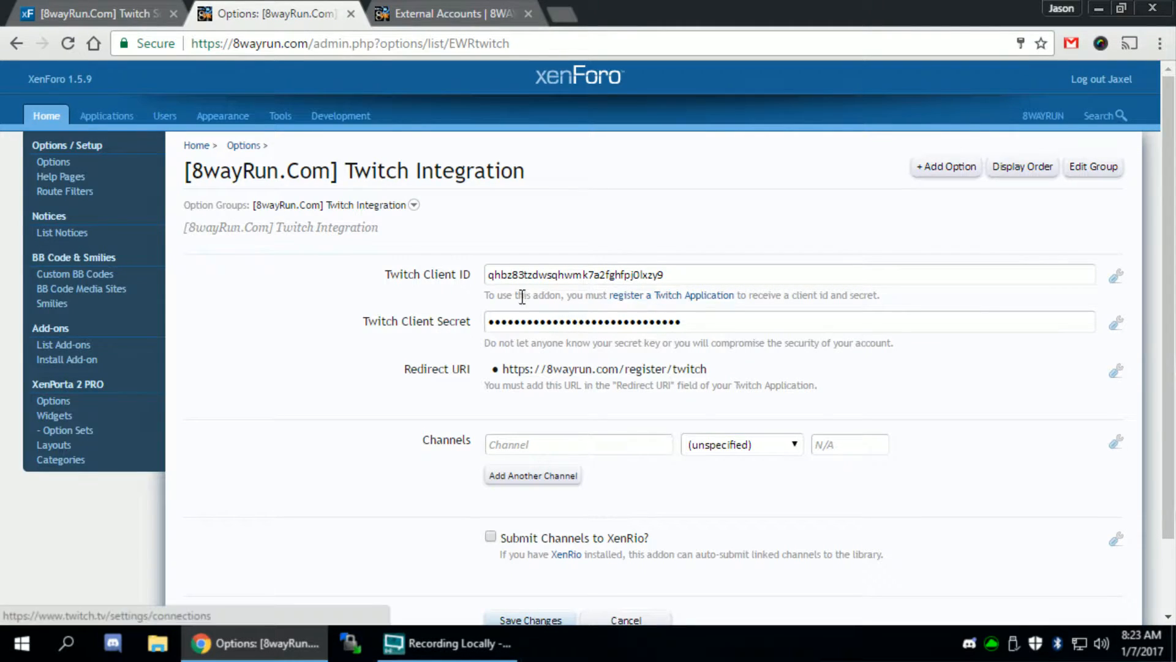
mouse_move(671, 295)
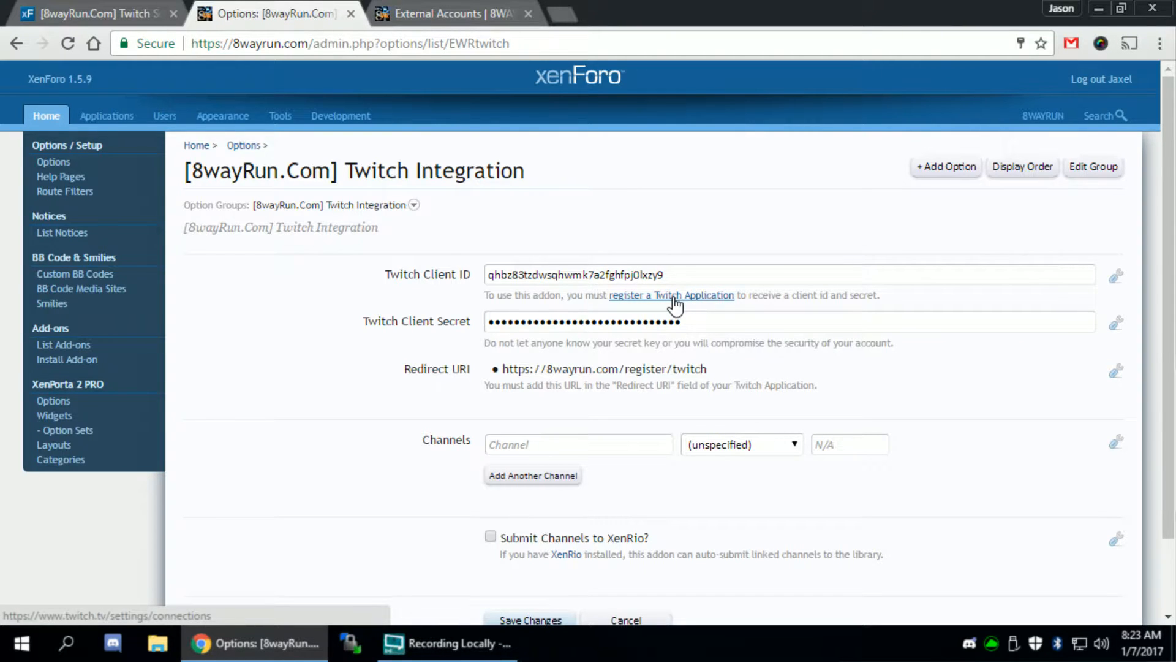
Follow the register-application link to Twitch and scroll to Developer Applications.
left_click(671, 295)
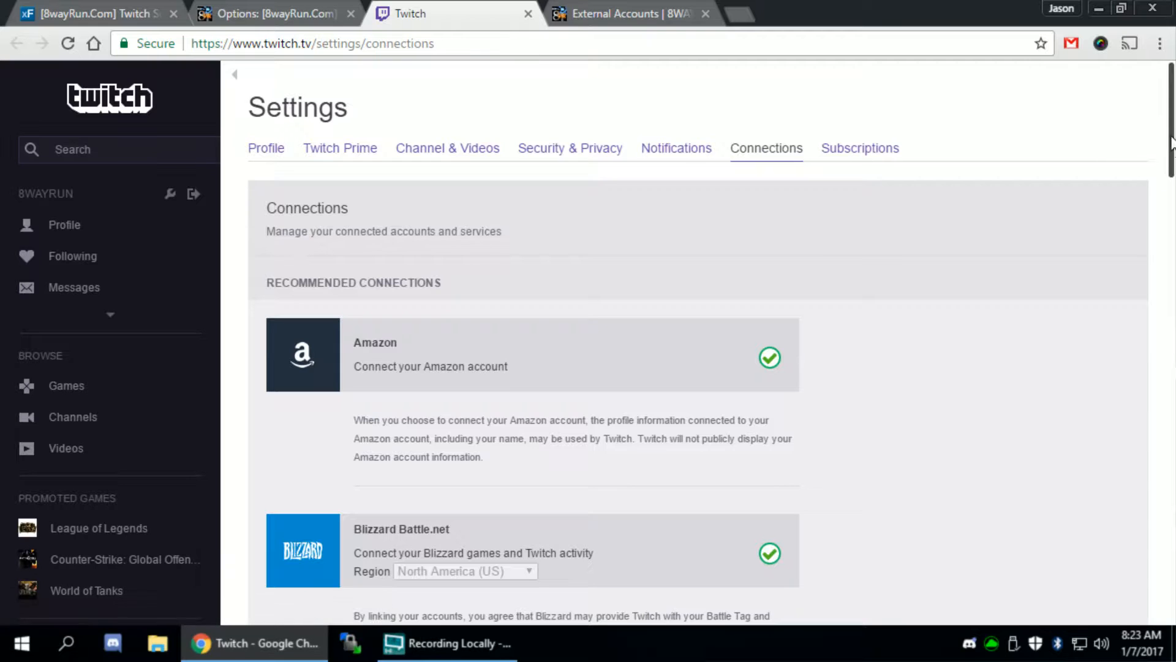
scroll("down", 3)
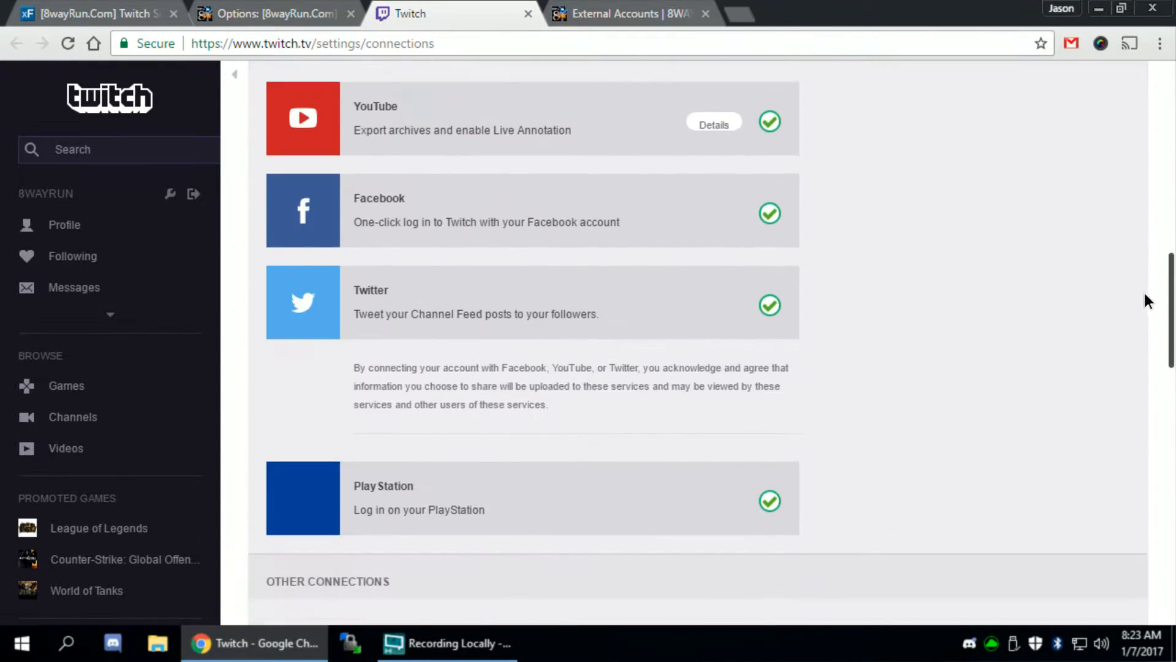
scroll("down", 3)
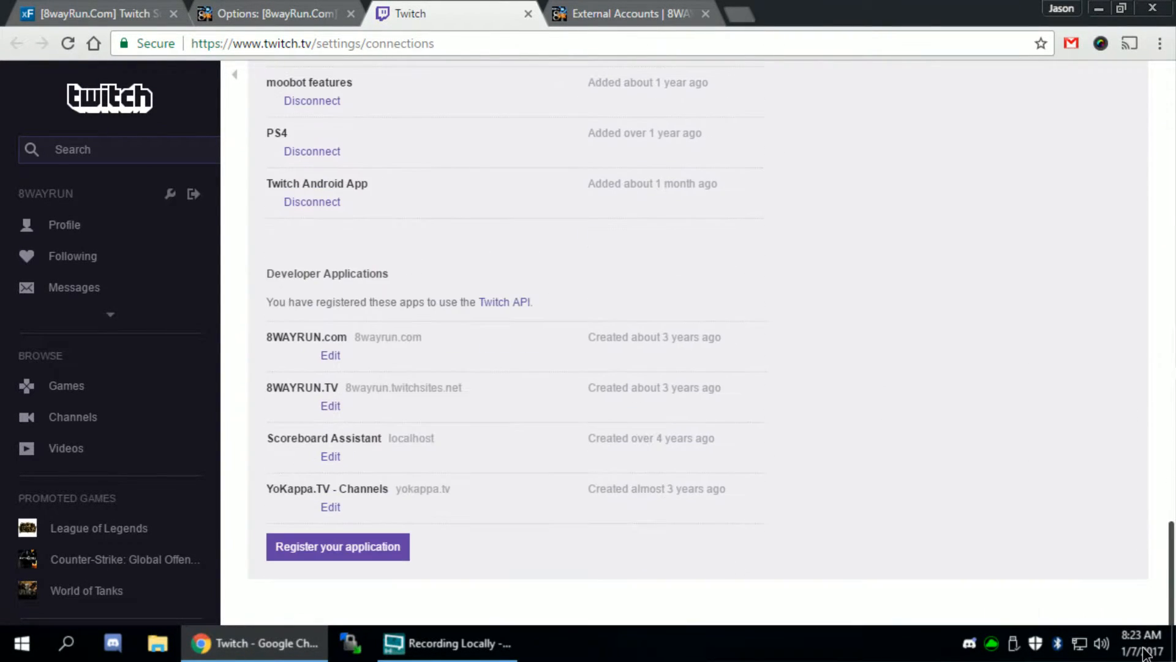
mouse_move(338, 292)
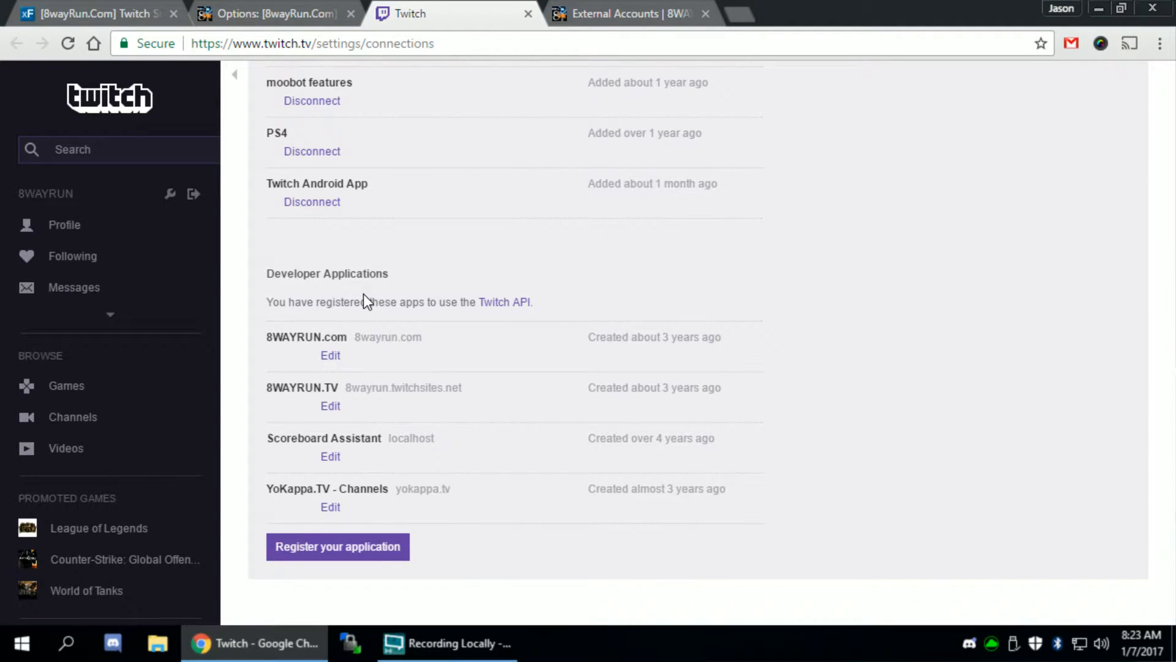
mouse_move(338, 546)
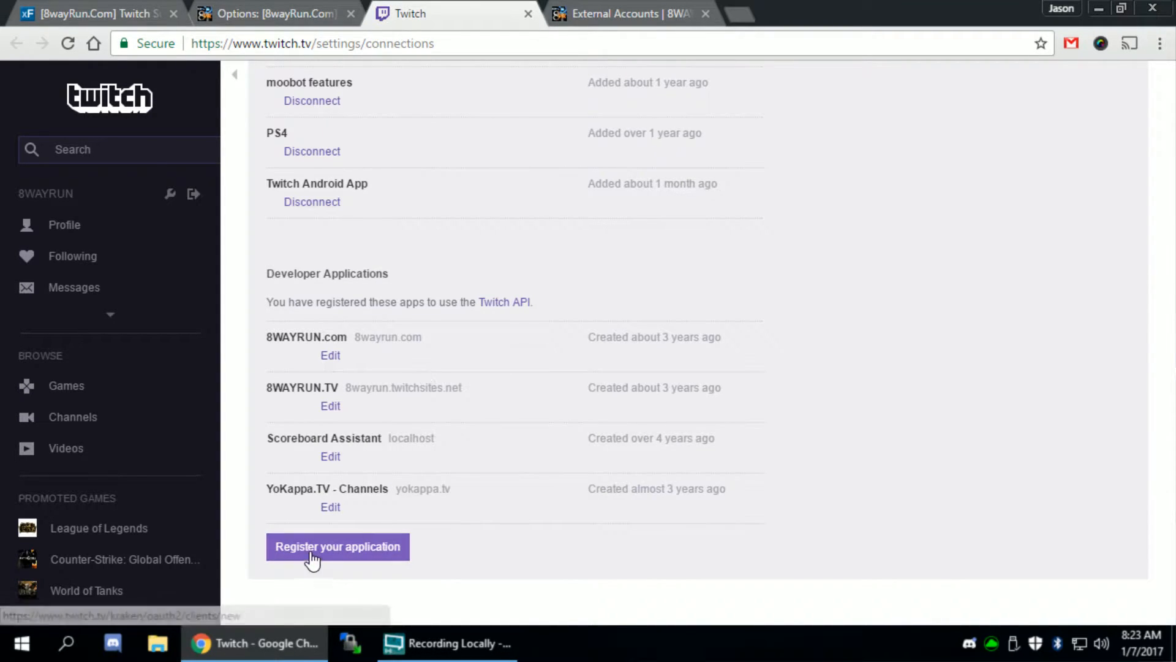
Start a new Twitch application registration, copying the Redirect URI from XenForo.
left_click(337, 546)
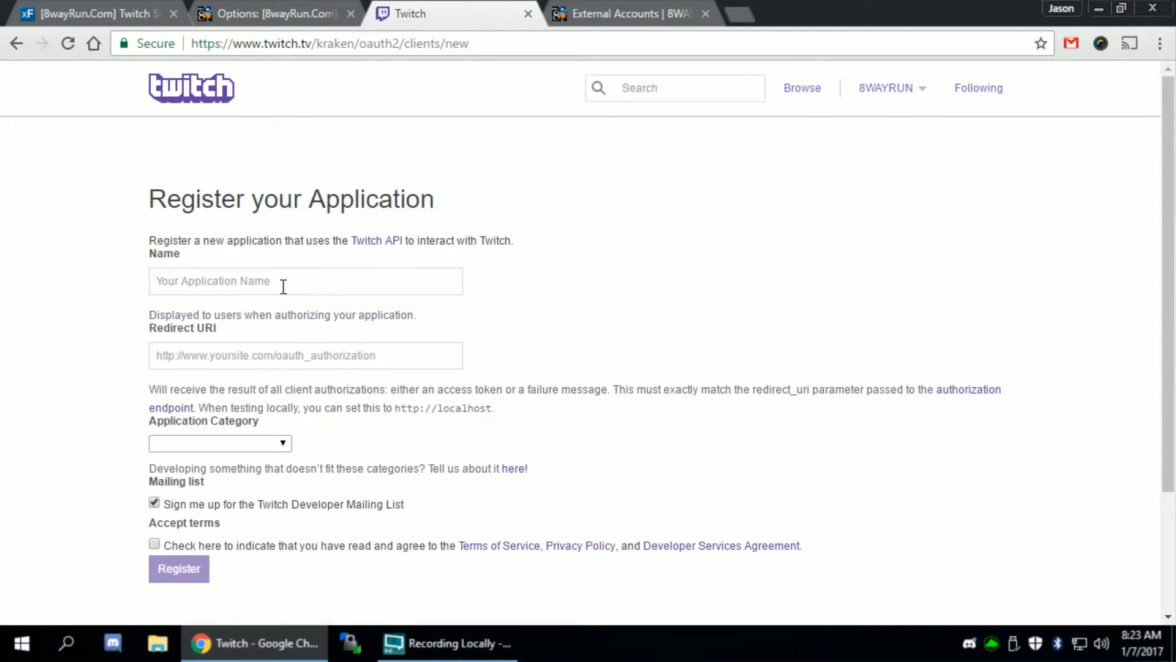
left_click(305, 280)
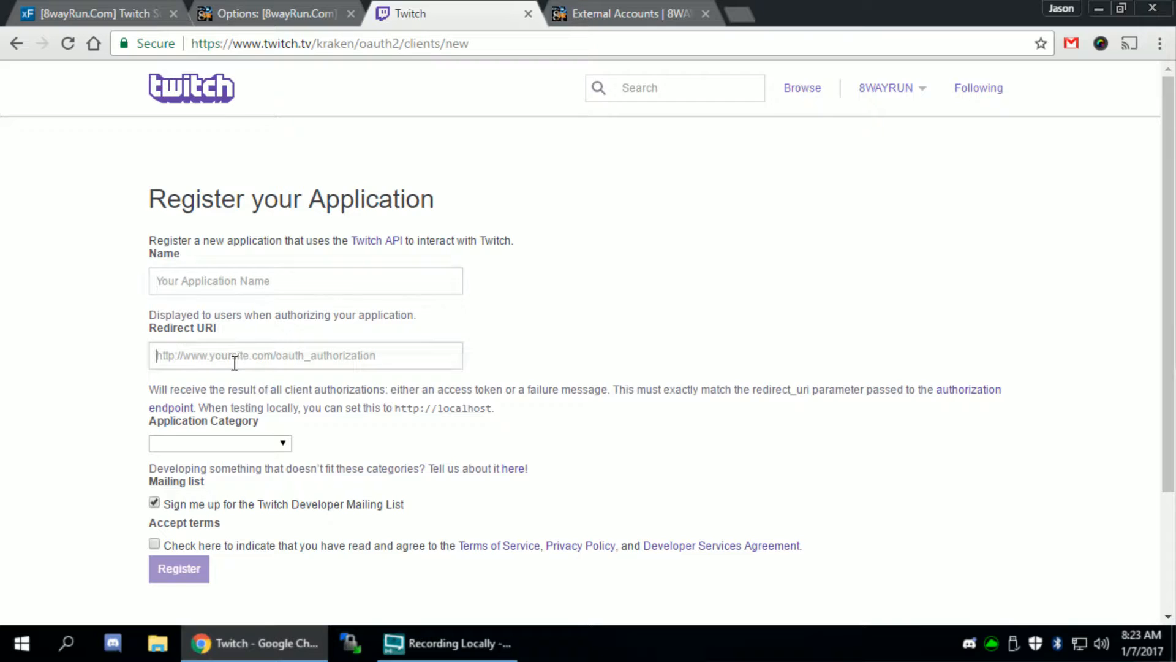
left_click(274, 14)
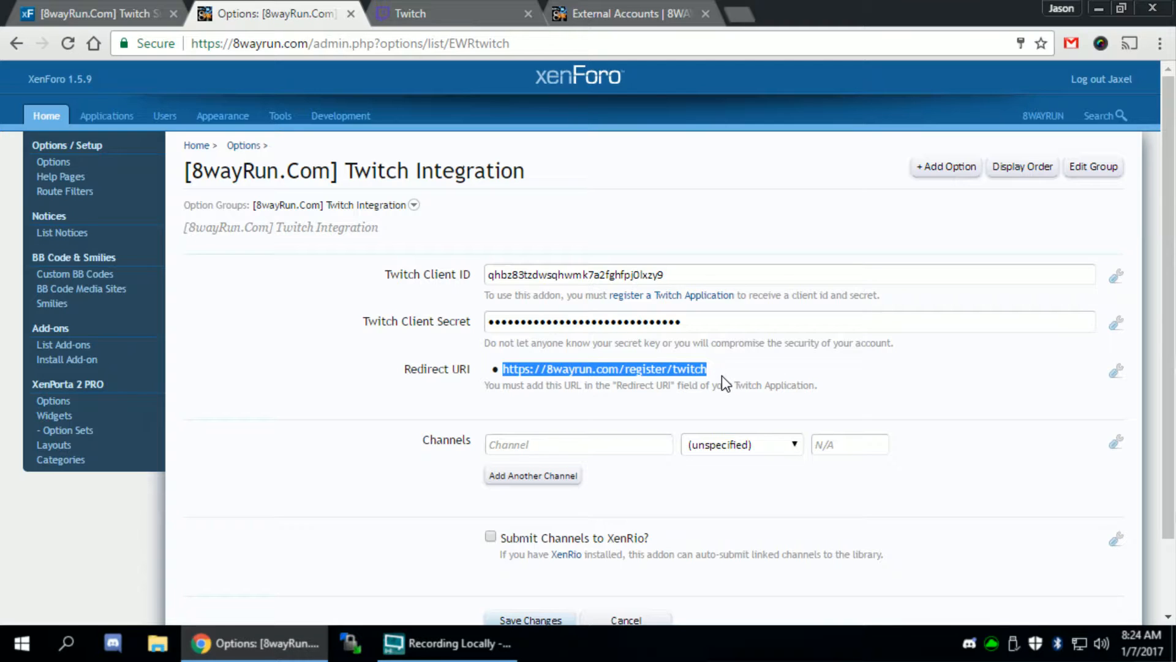
mouse_move(766, 381)
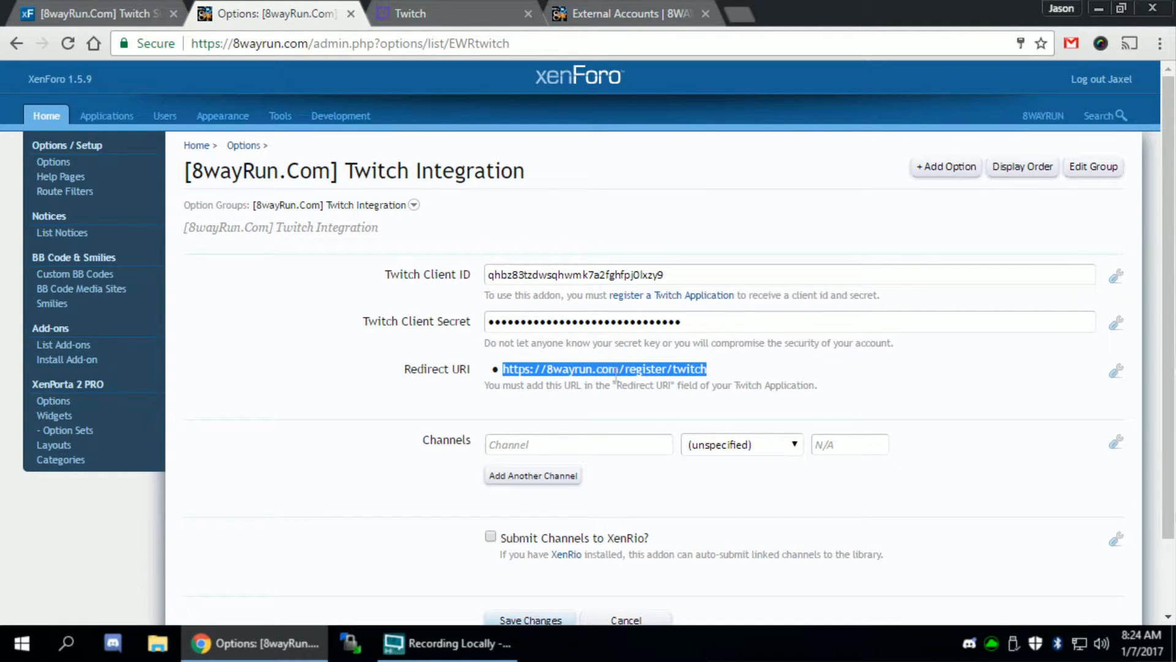
left_click(450, 14)
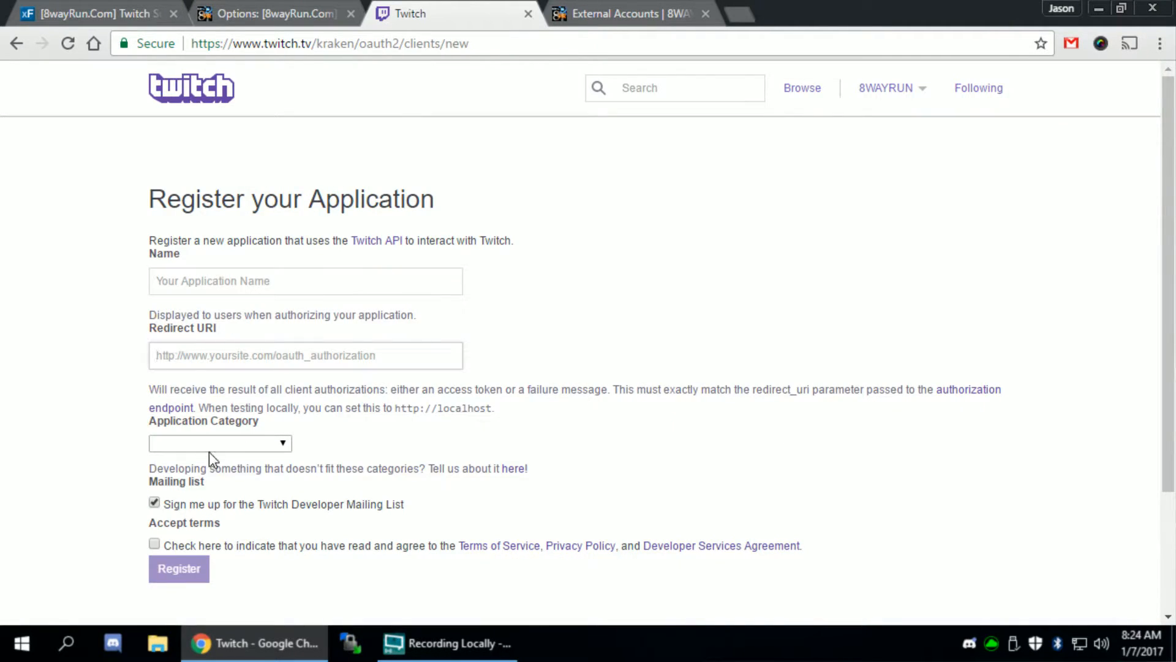
Choose Website Integration, decline the mailing list and accept the terms.
left_click(219, 443)
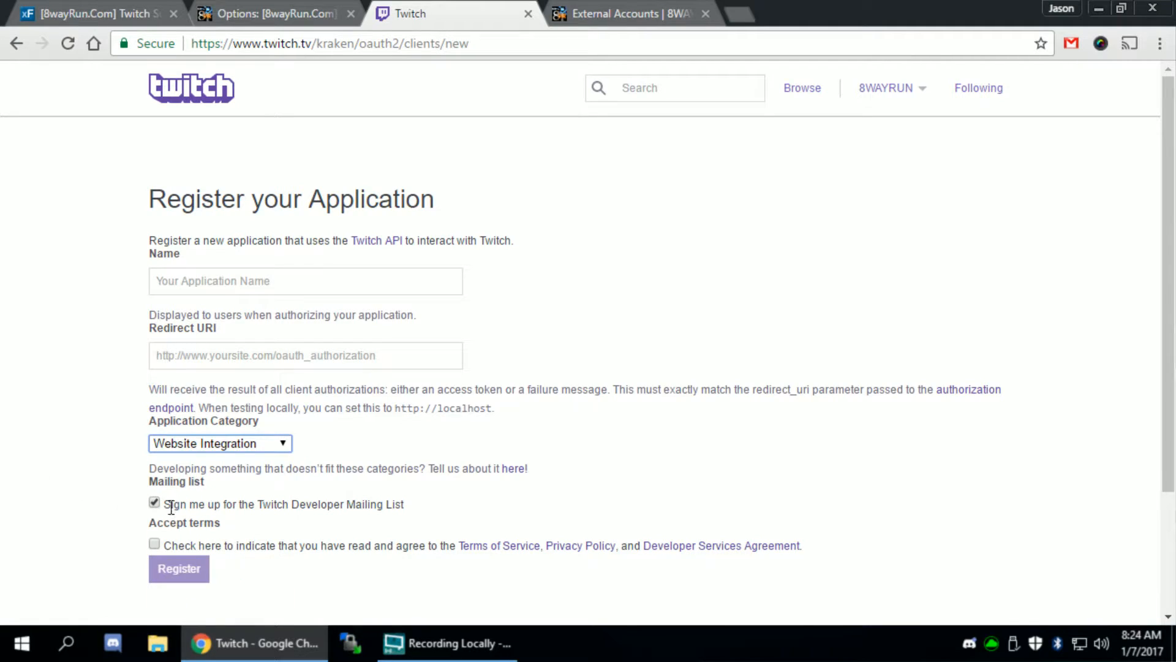
left_click(154, 502)
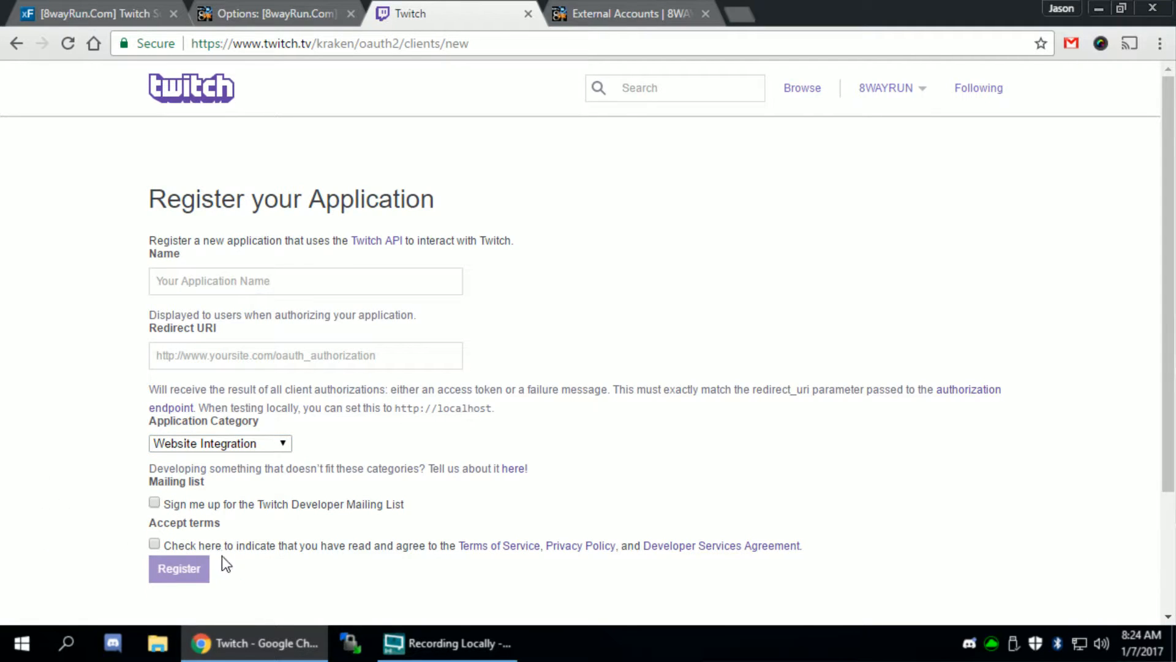
left_click(155, 543)
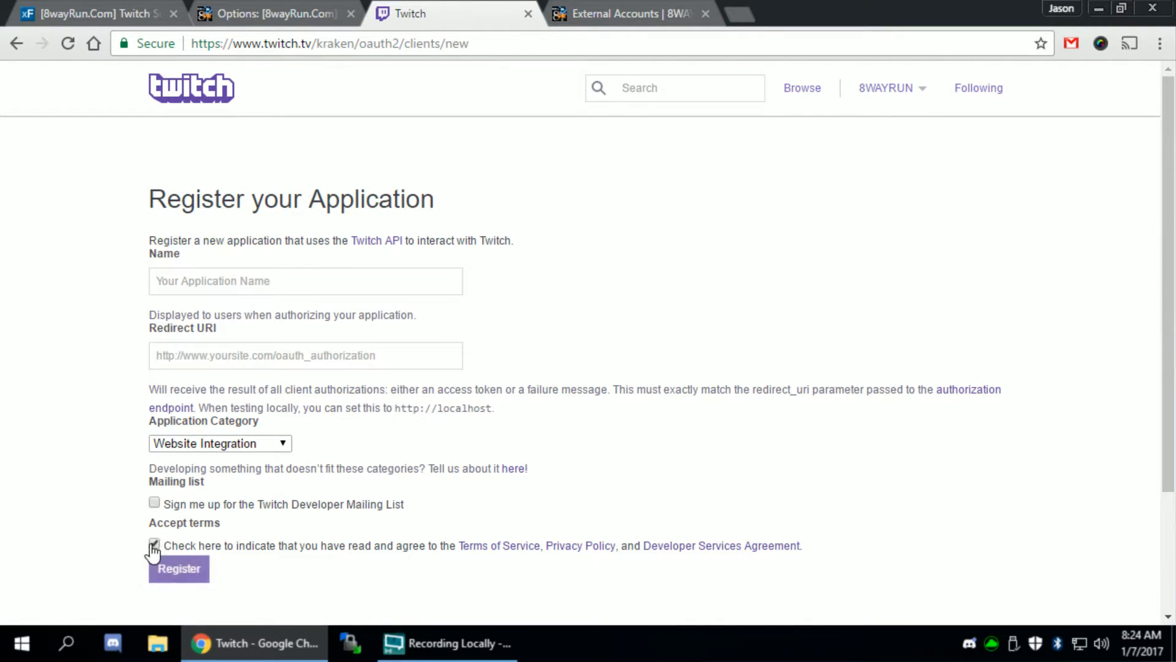
left_click(154, 545)
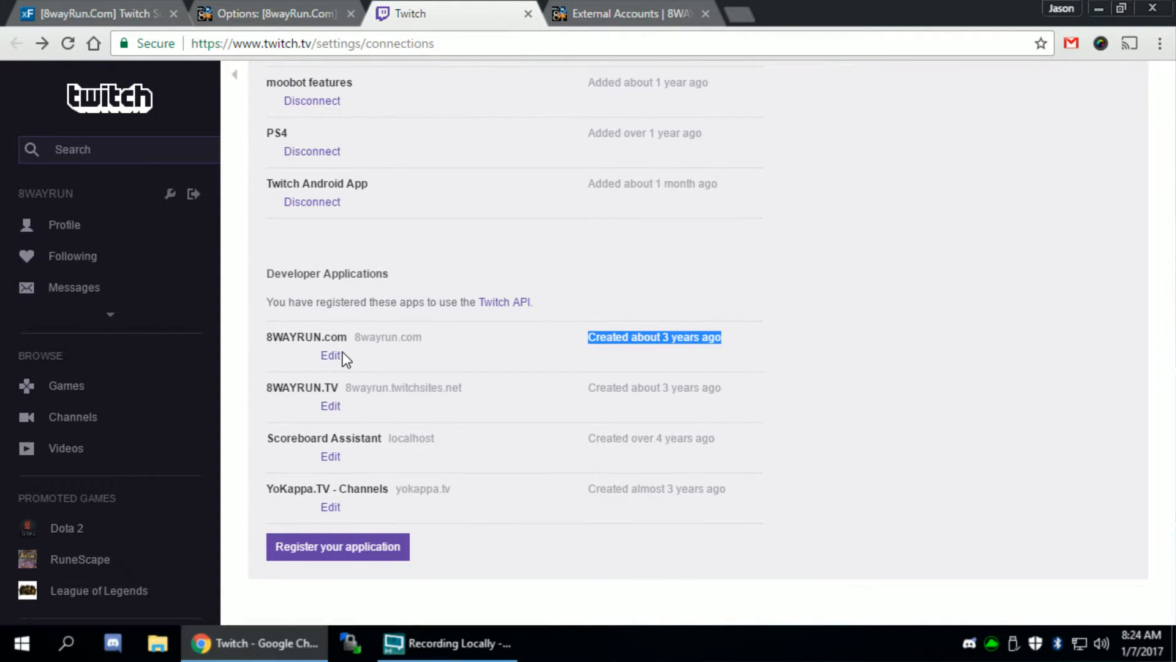
mouse_move(330, 355)
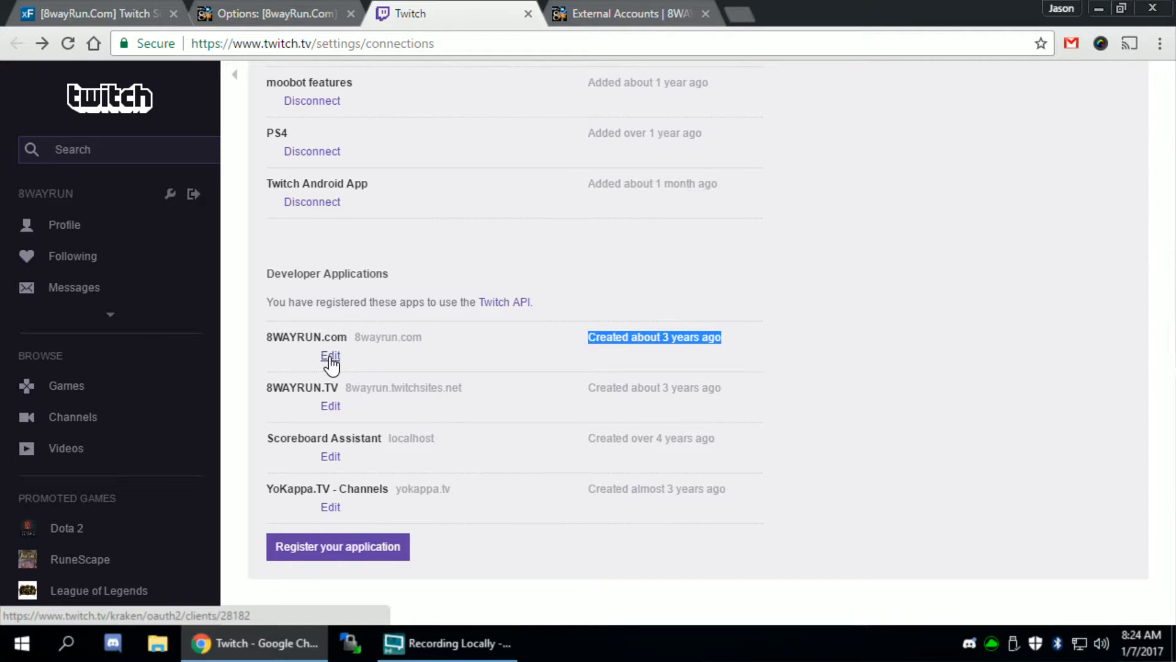
Open the 8WAYRUN.com app, select its Client ID and generate a new secret.
left_click(330, 355)
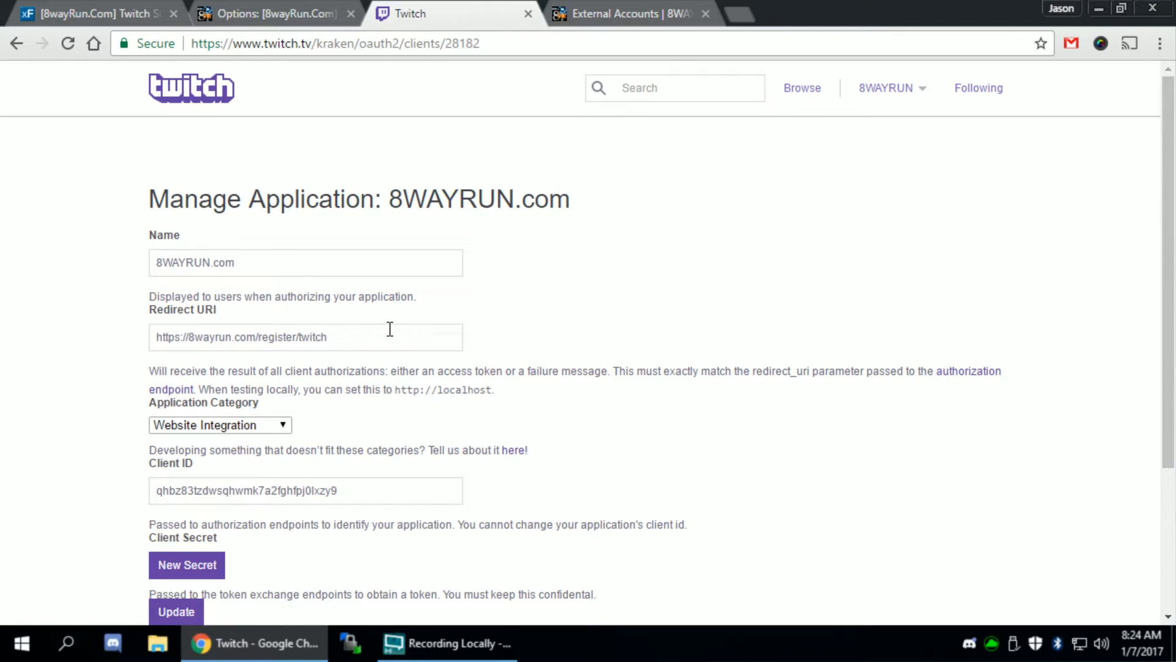
left_click(219, 425)
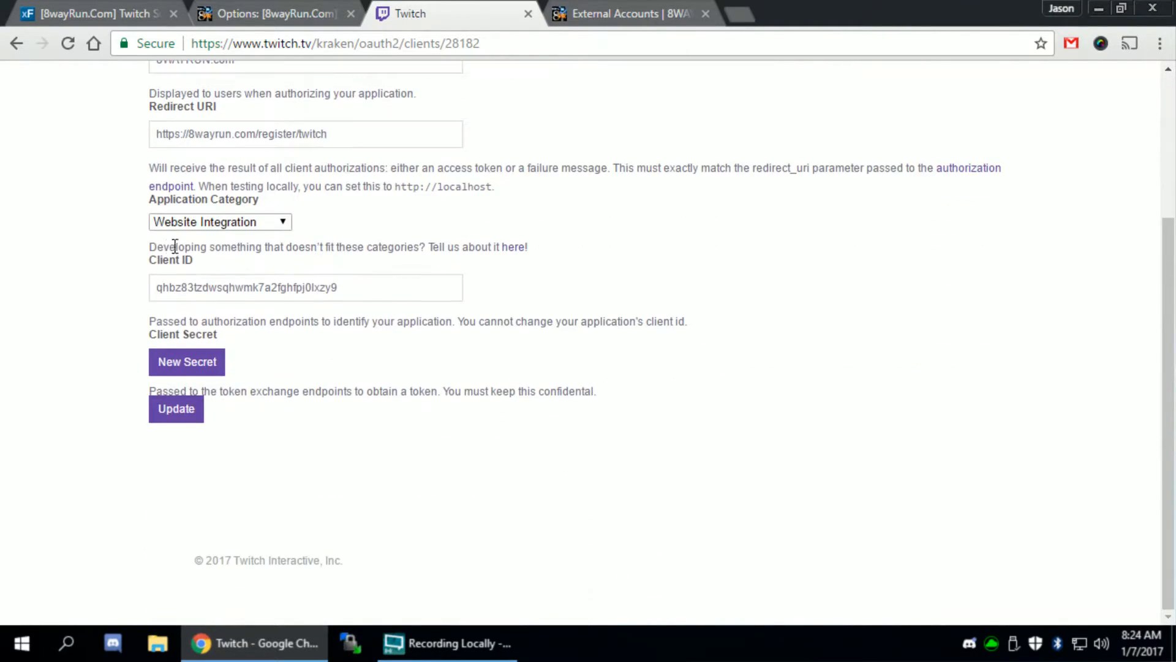
left_click(305, 287)
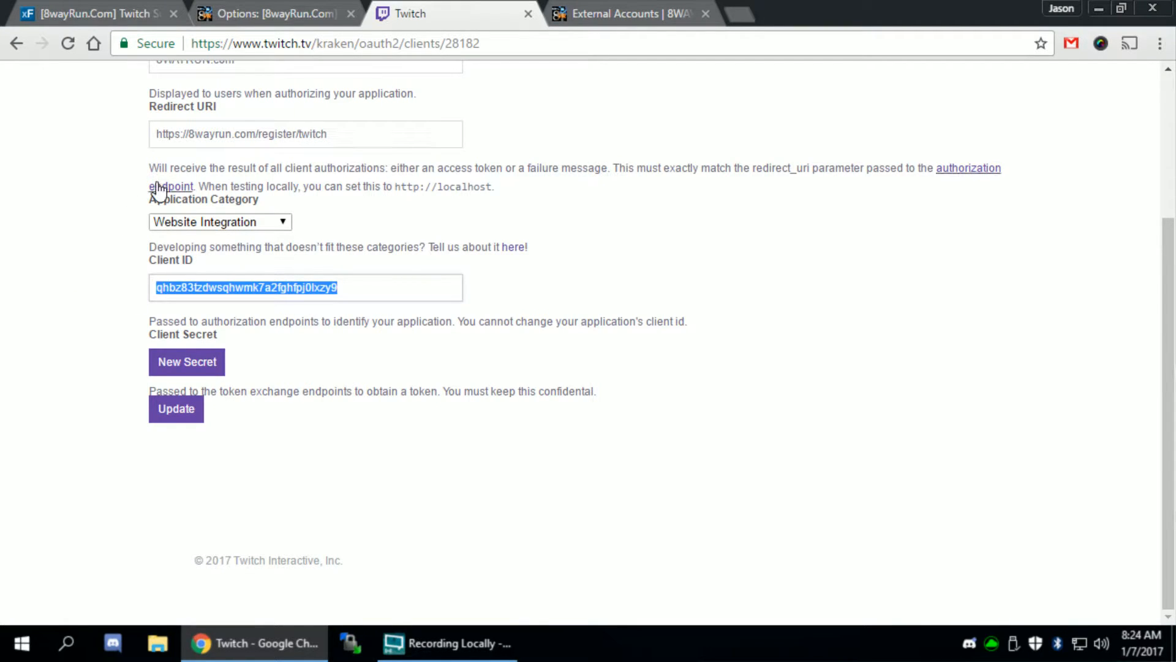
left_click(270, 13)
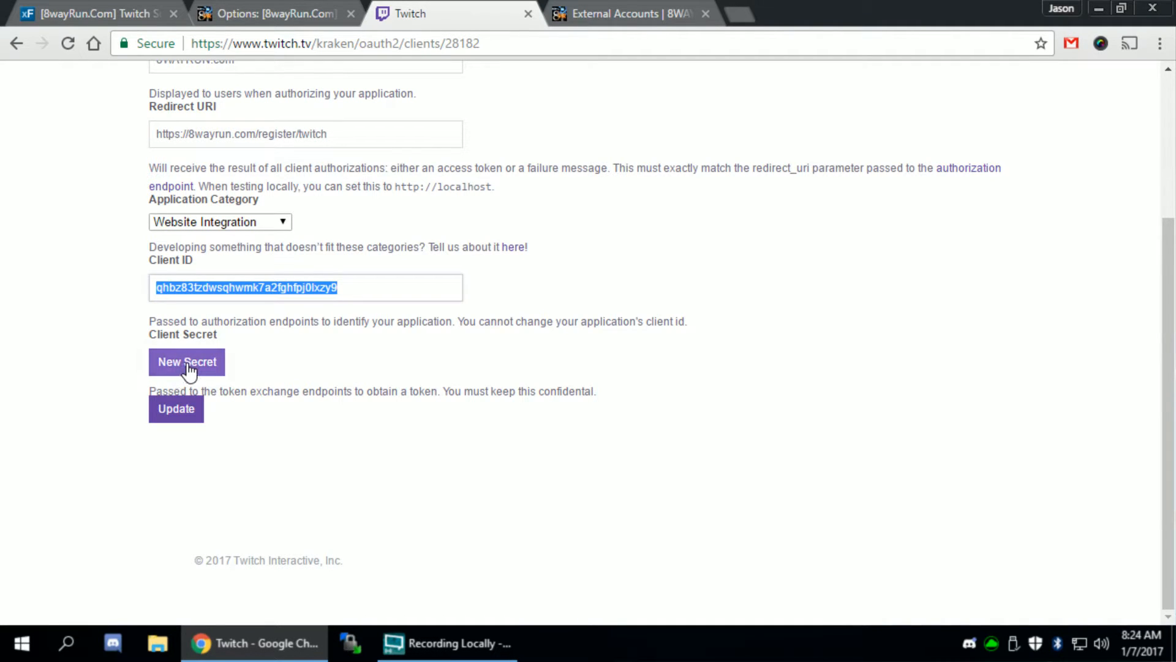
left_click(270, 13)
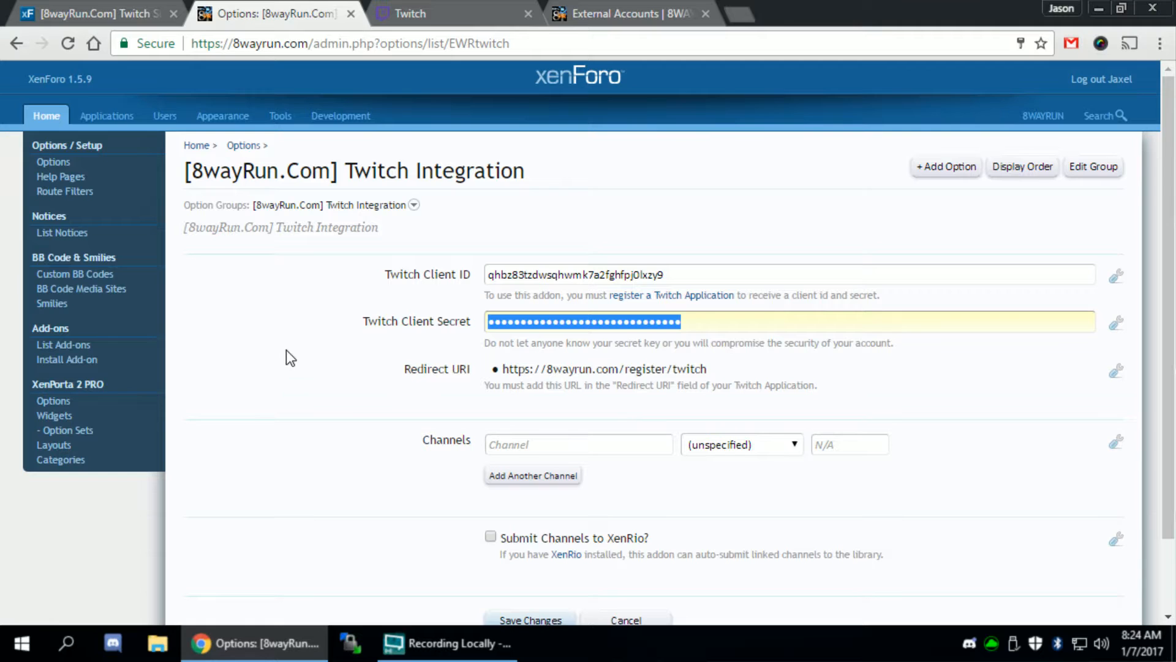
Save the client ID and secret, recheck the Twitch tab, and return to Options.
scroll("down", 3)
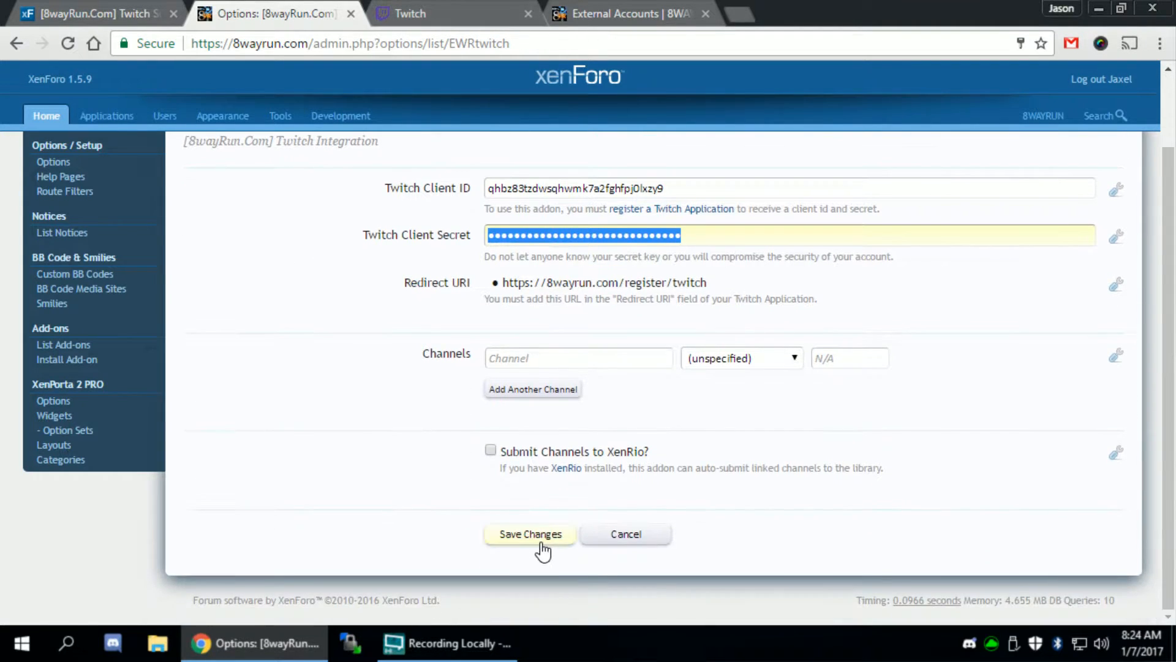
left_click(411, 13)
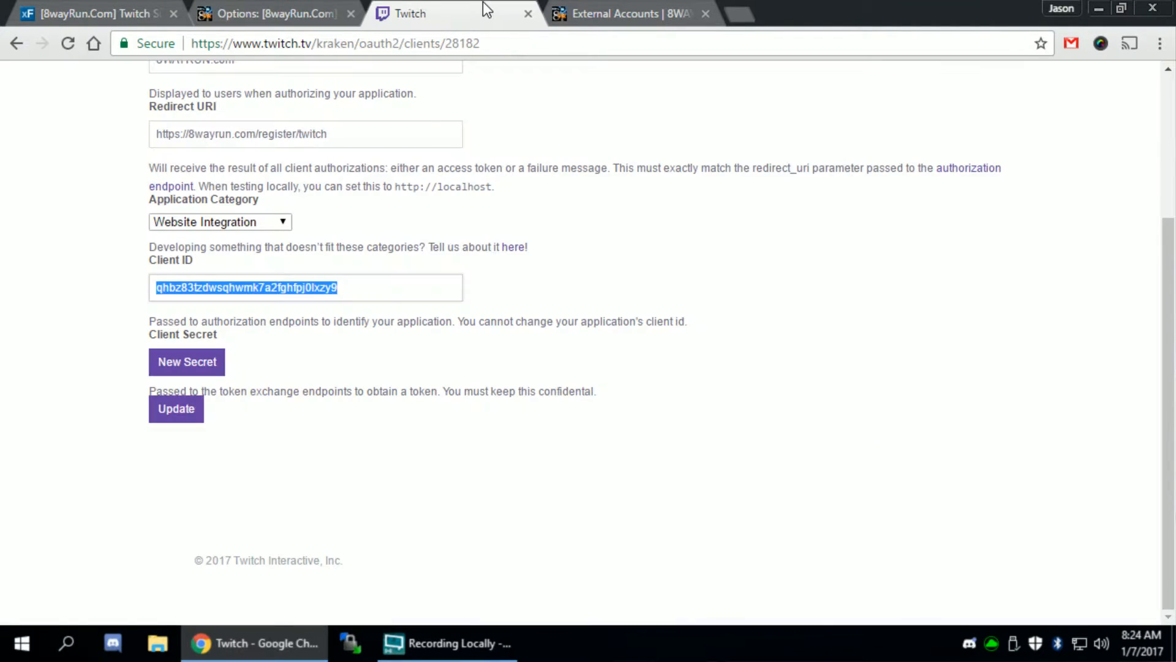
left_click(270, 13)
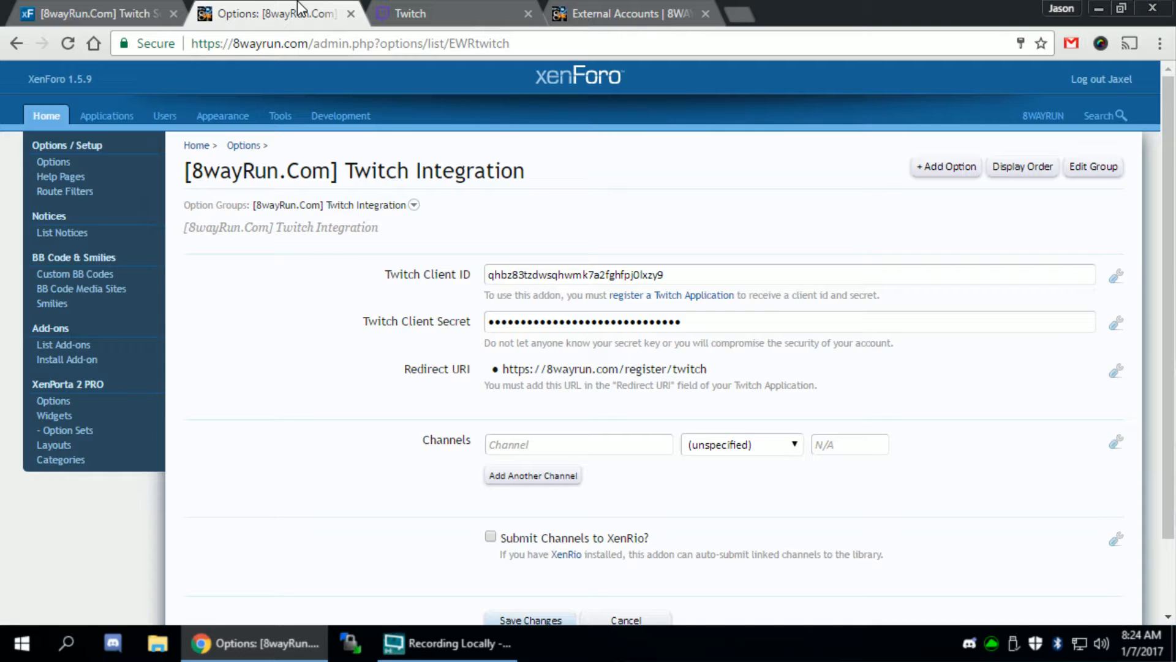
left_click(631, 13)
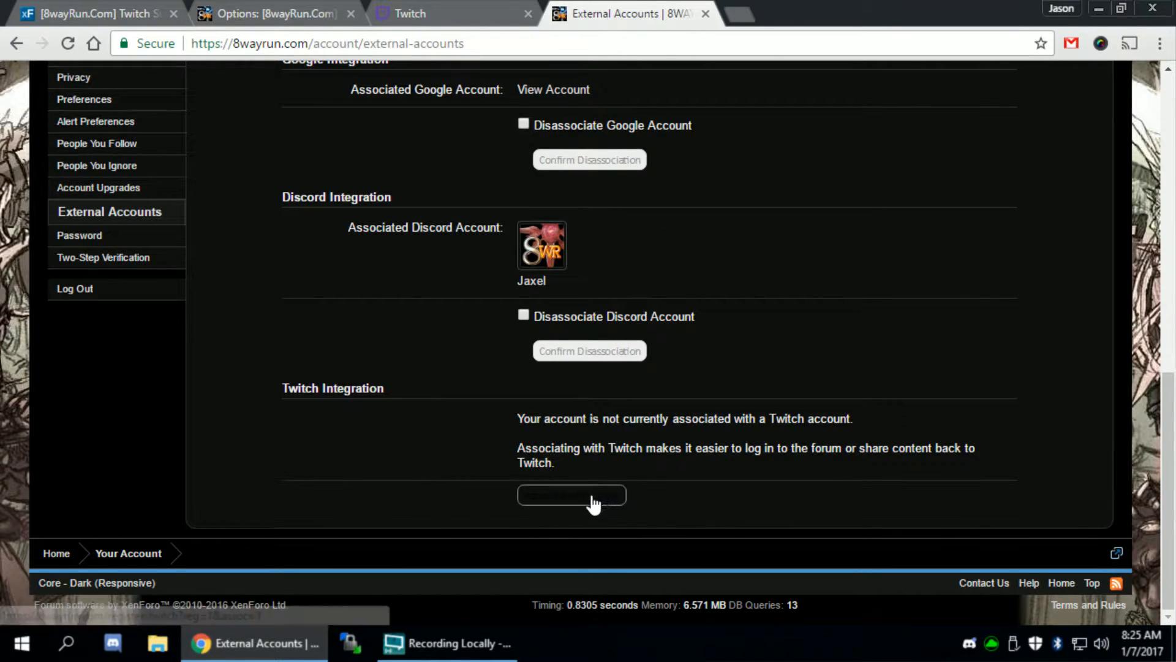
Begin Twitch association and review the subscriber permissions on the authorization page.
left_click(571, 495)
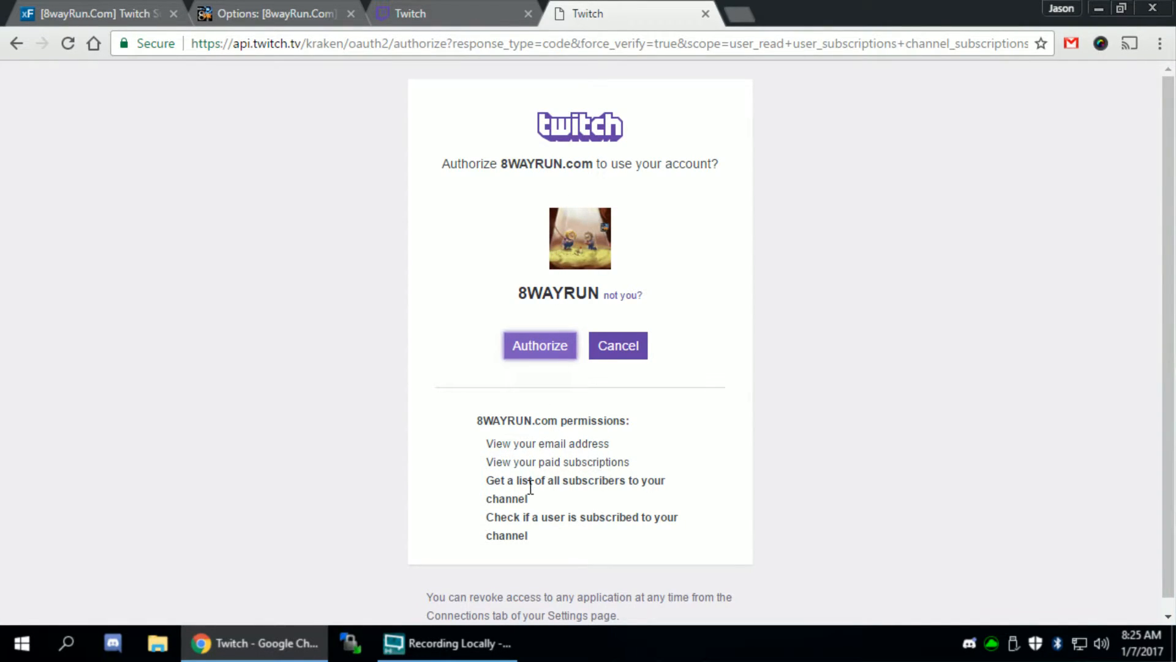
mouse_move(611, 499)
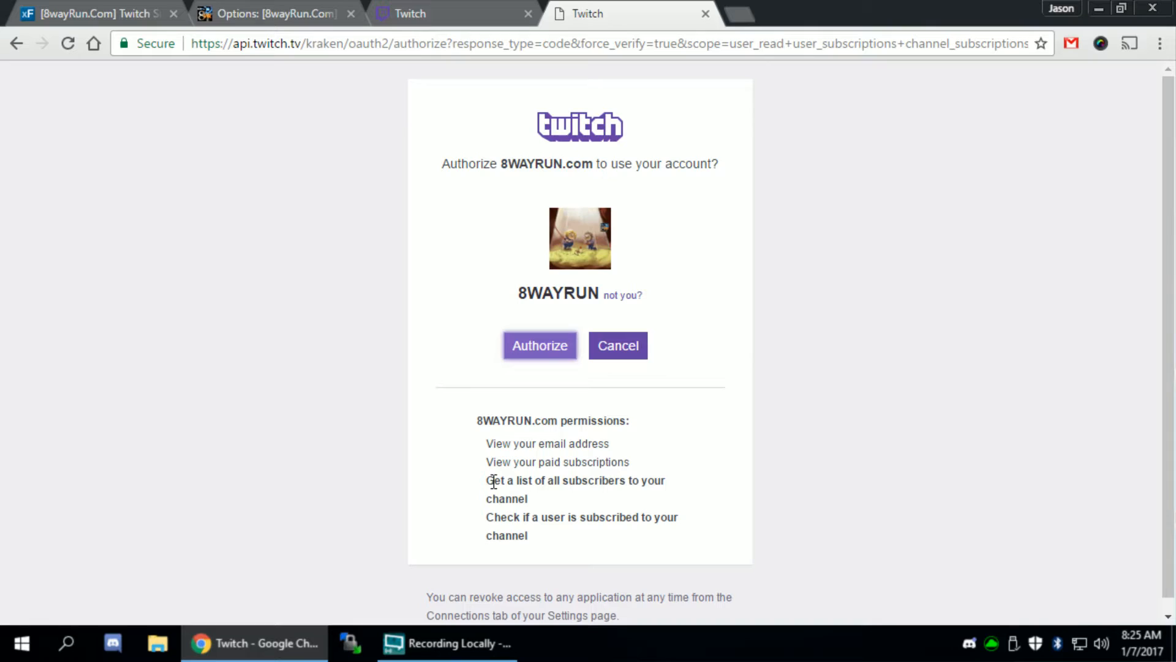
left_click_drag(485, 481, 528, 535)
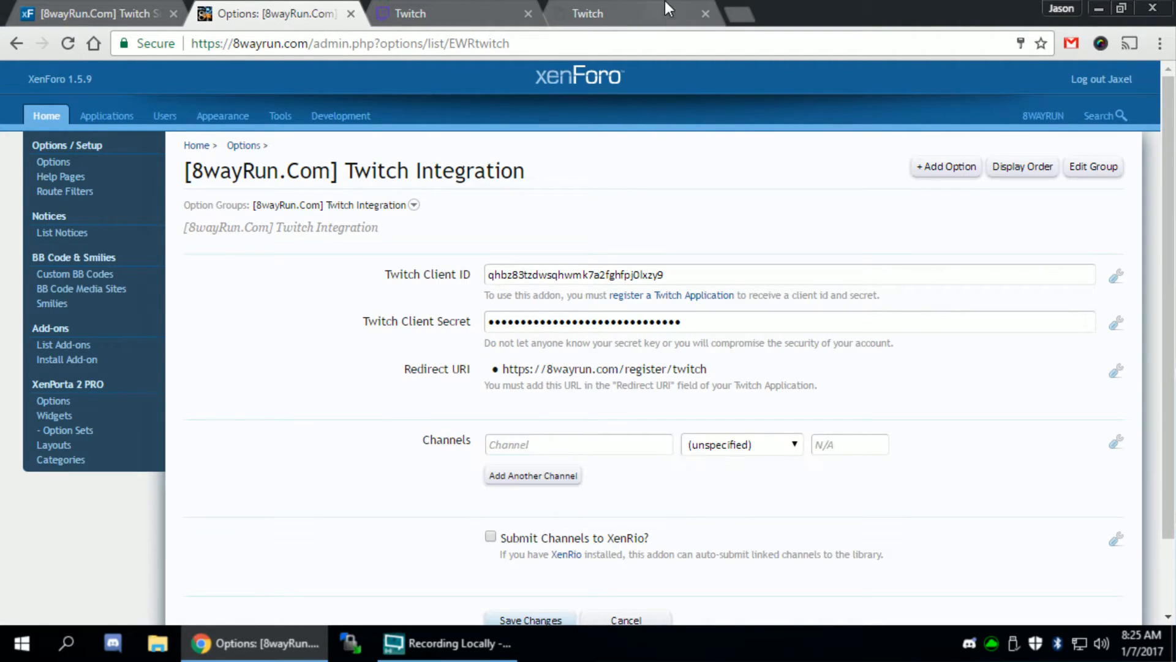
left_click(616, 13)
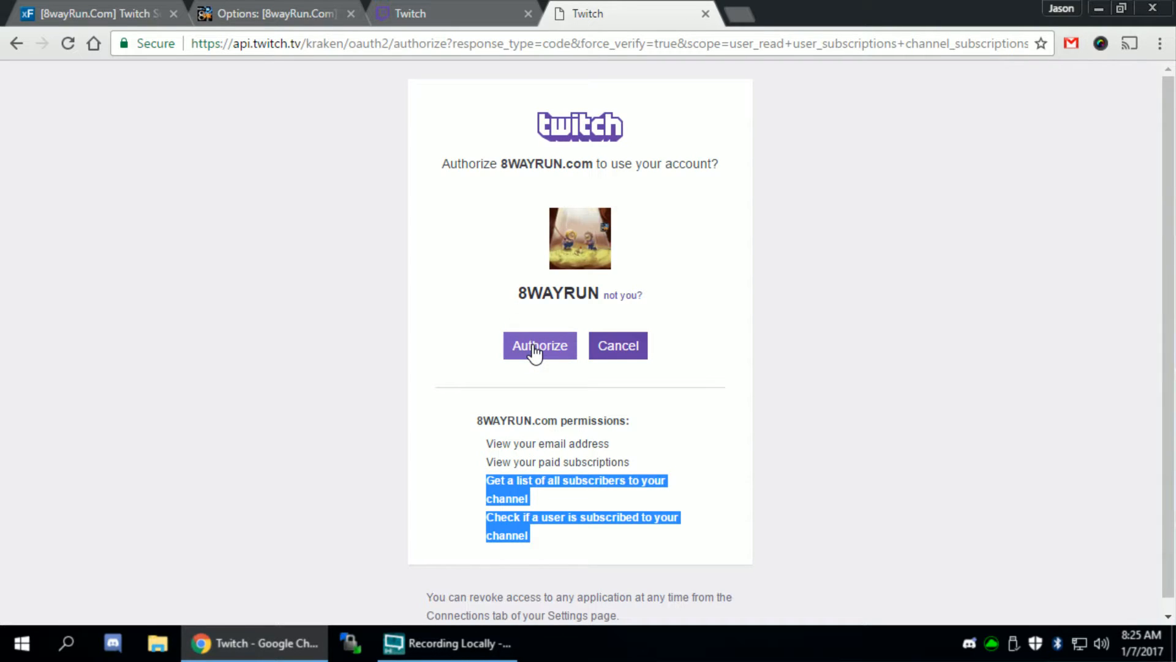
Authorize 8WAYRUN.com, enter the forum password and associate the Twitch account.
left_click(539, 345)
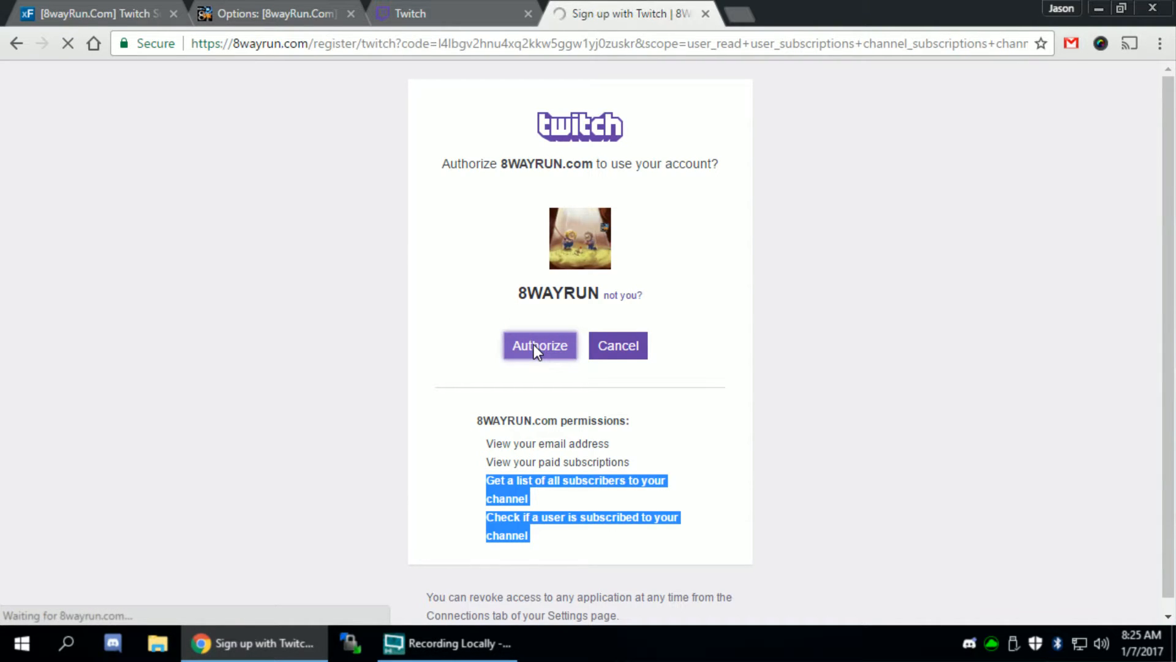
left_click(540, 345)
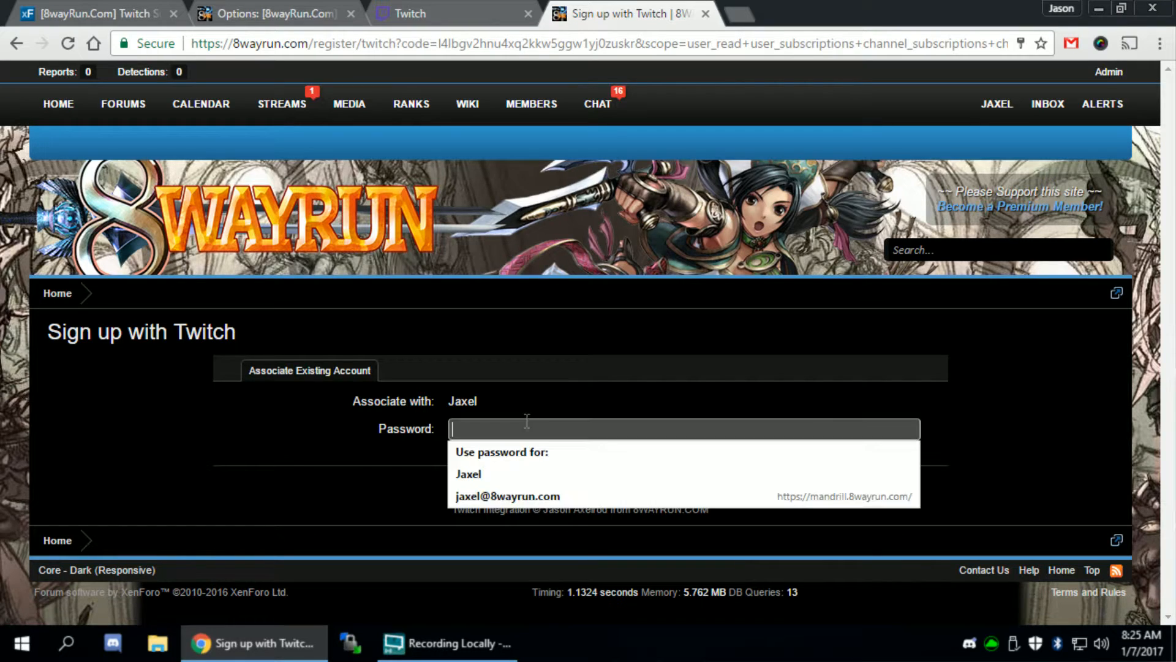
left_click(507, 495)
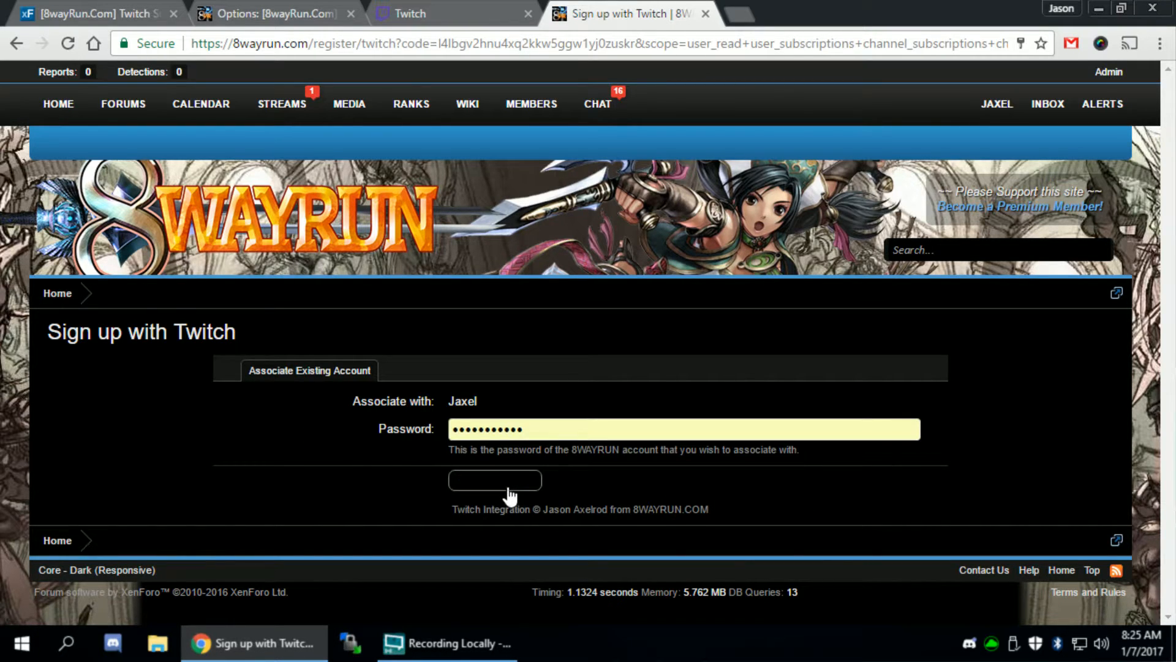
left_click(494, 481)
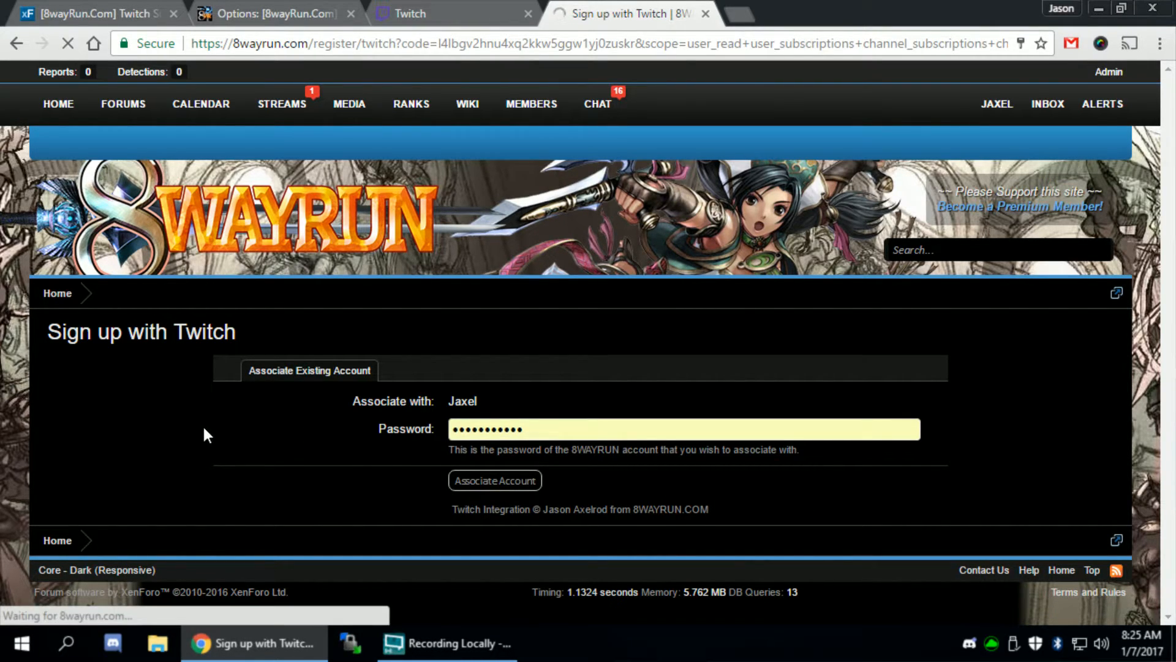
left_click(495, 480)
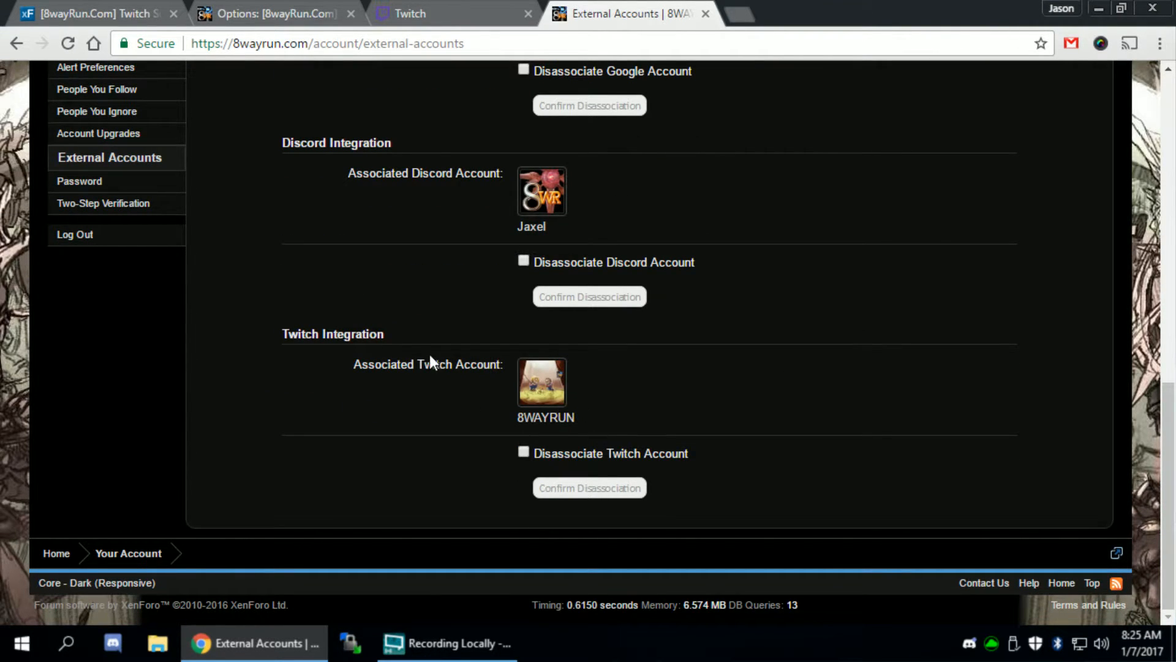
Log out, log back in as Jaxel via Twitch, and return to Options.
left_click(996, 104)
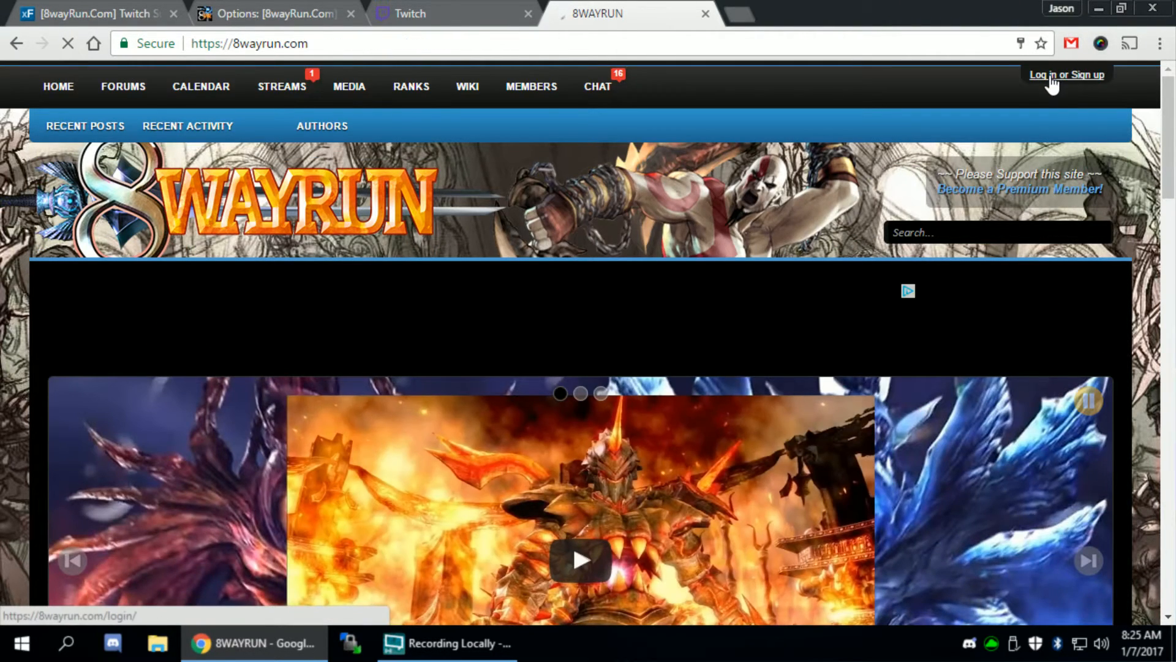
left_click(1066, 74)
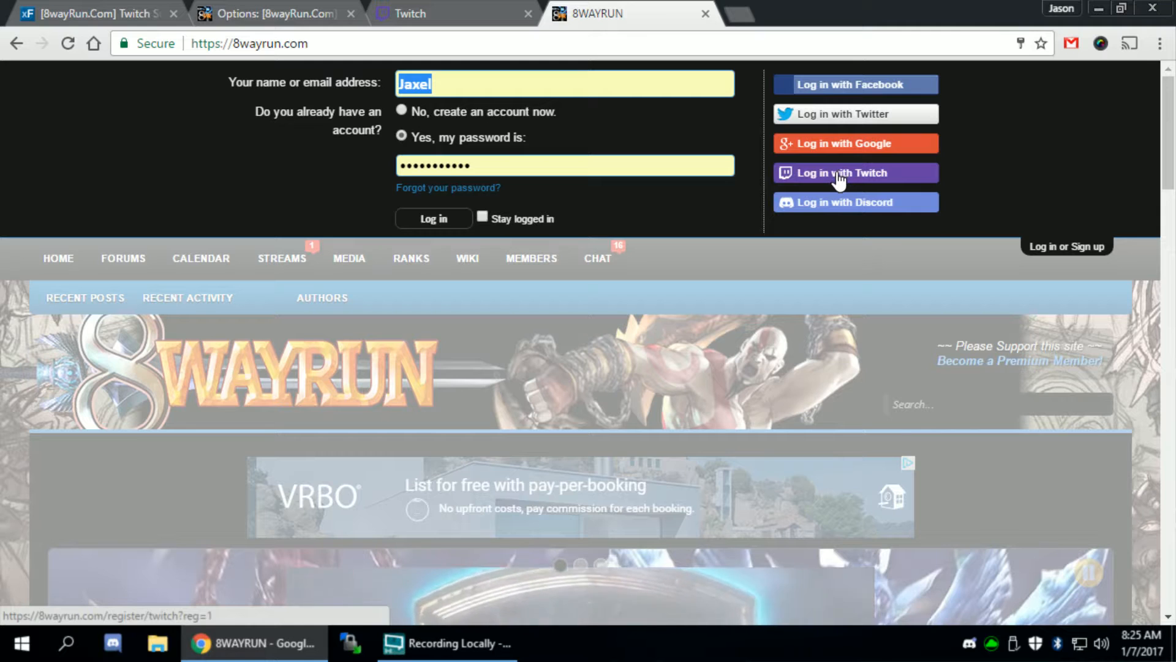
left_click(854, 172)
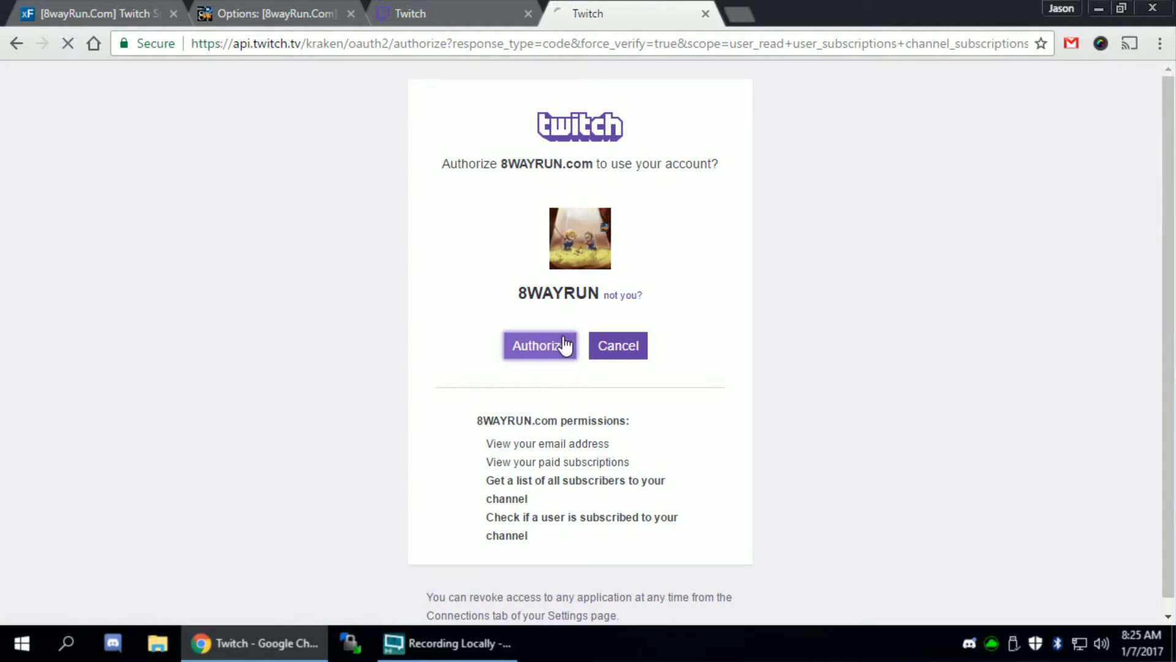
left_click(539, 345)
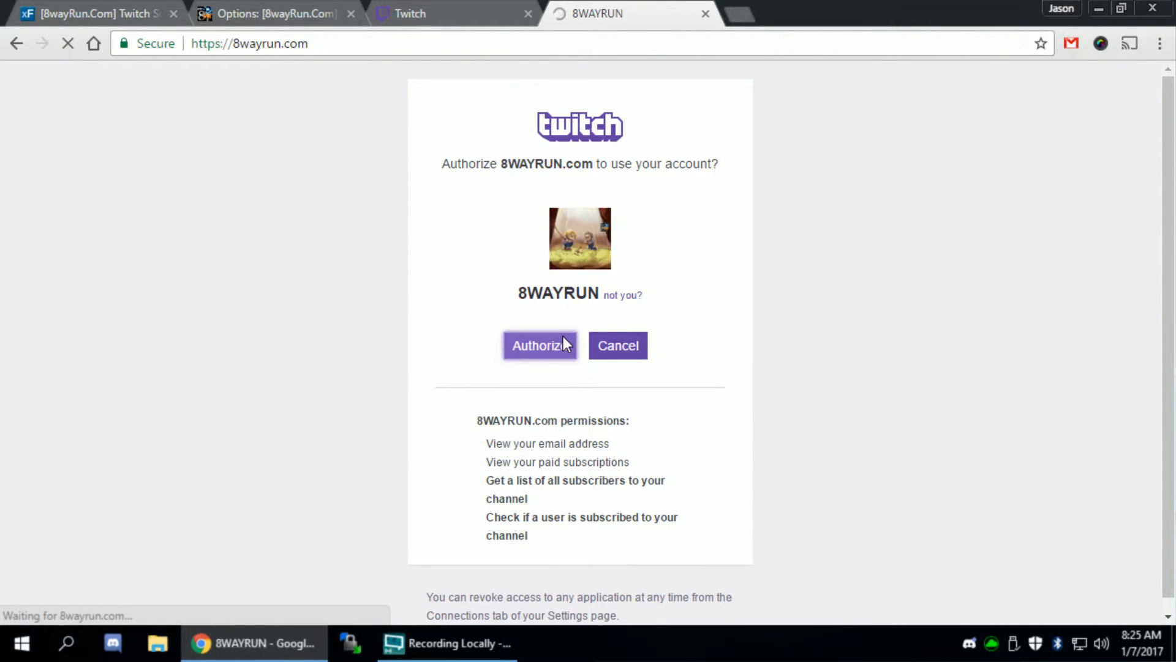
left_click(539, 345)
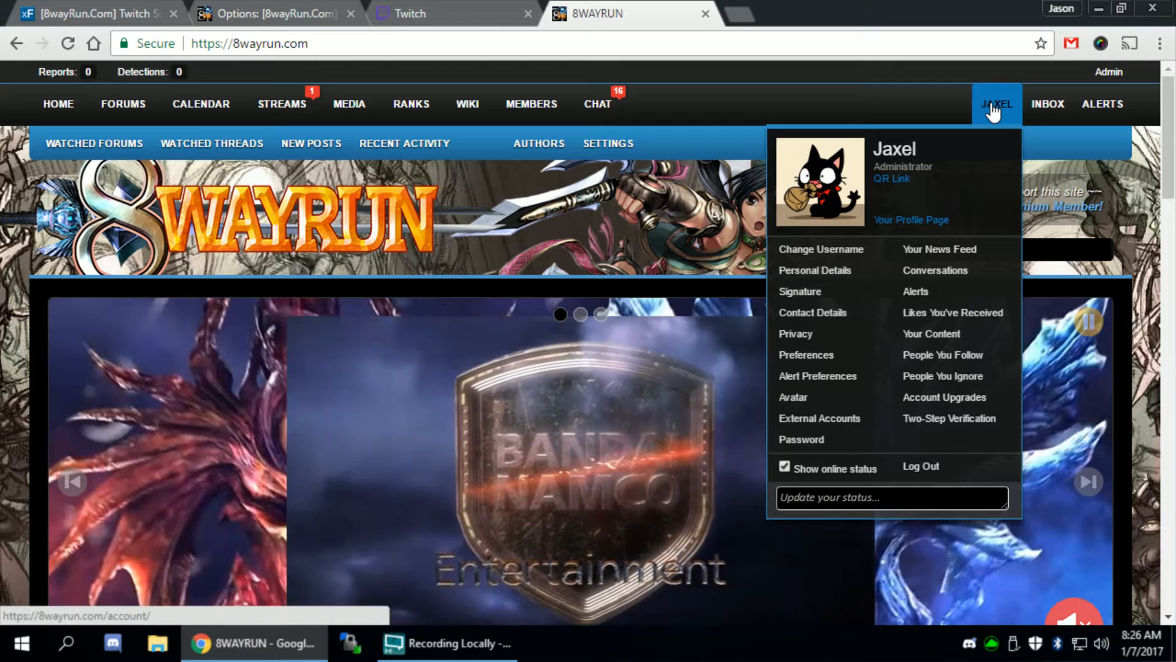
left_click(276, 13)
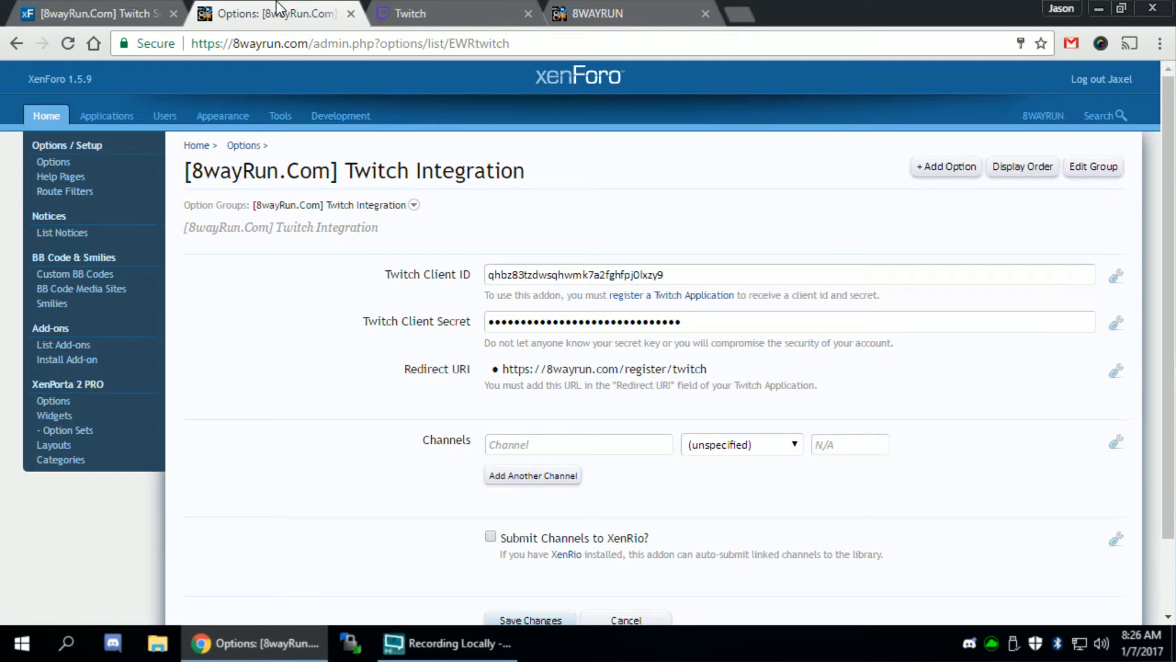
left_click(90, 14)
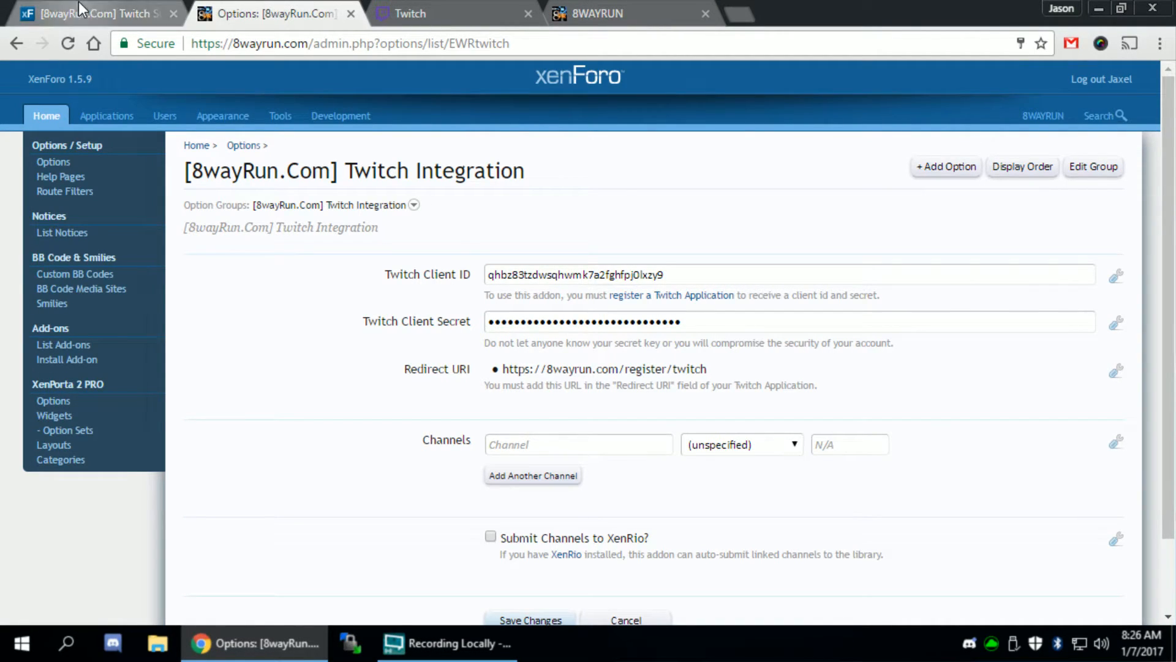
left_click(90, 14)
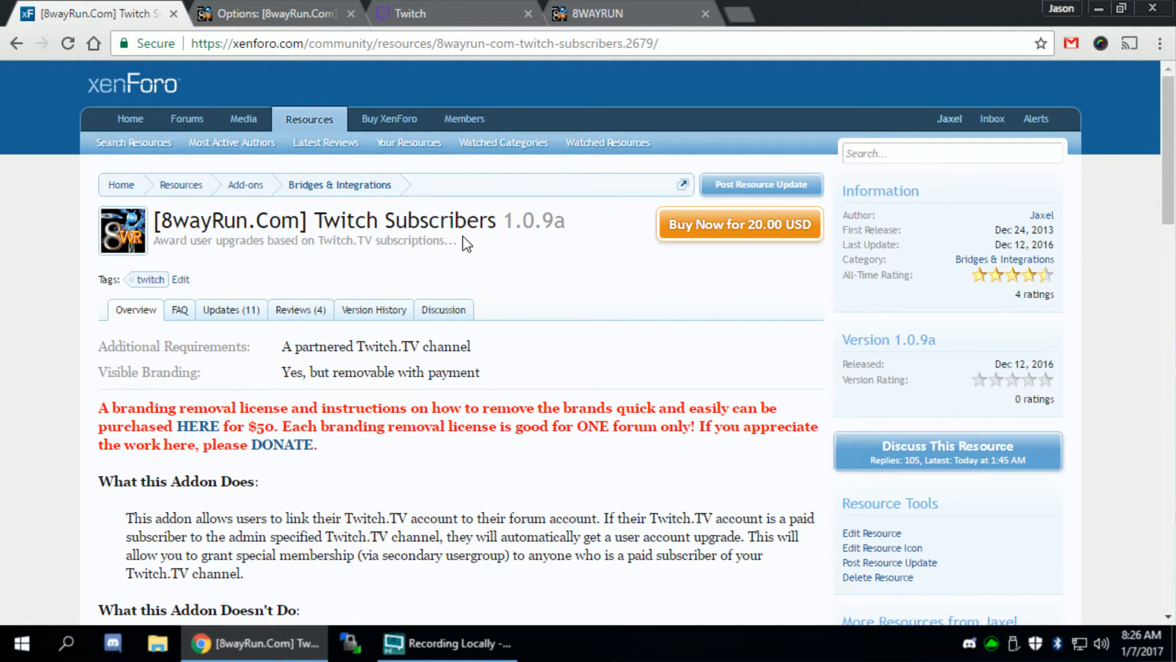
left_click(270, 13)
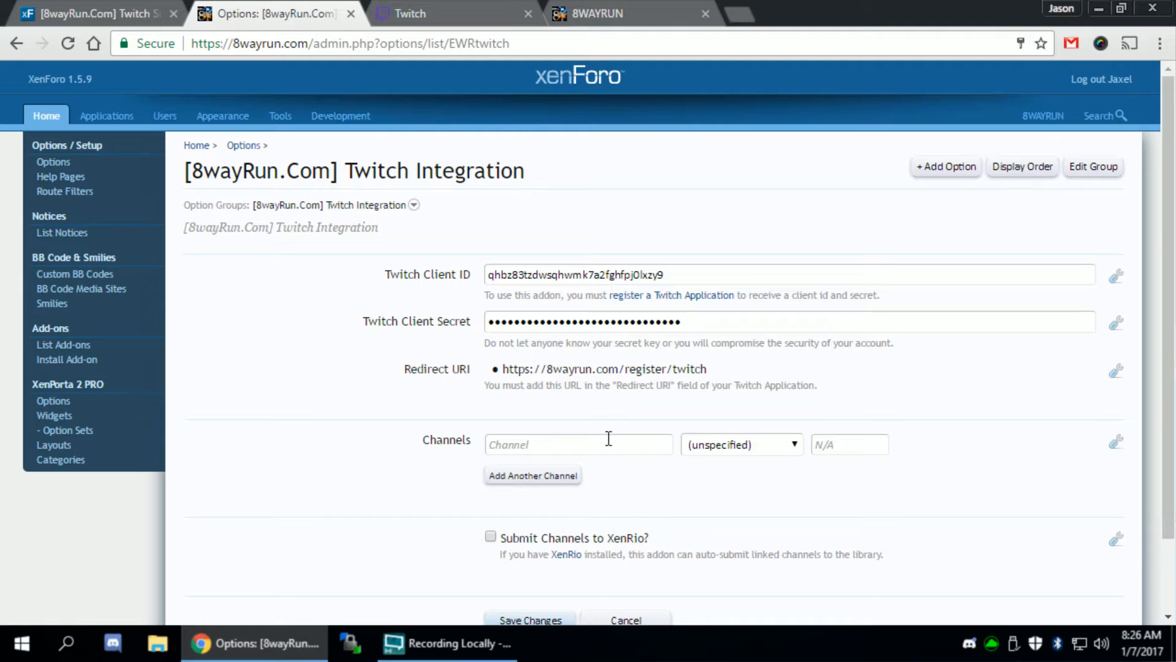
Add channel 8wayrun from the '8way' suggestions and map it to Premium.
type("8way")
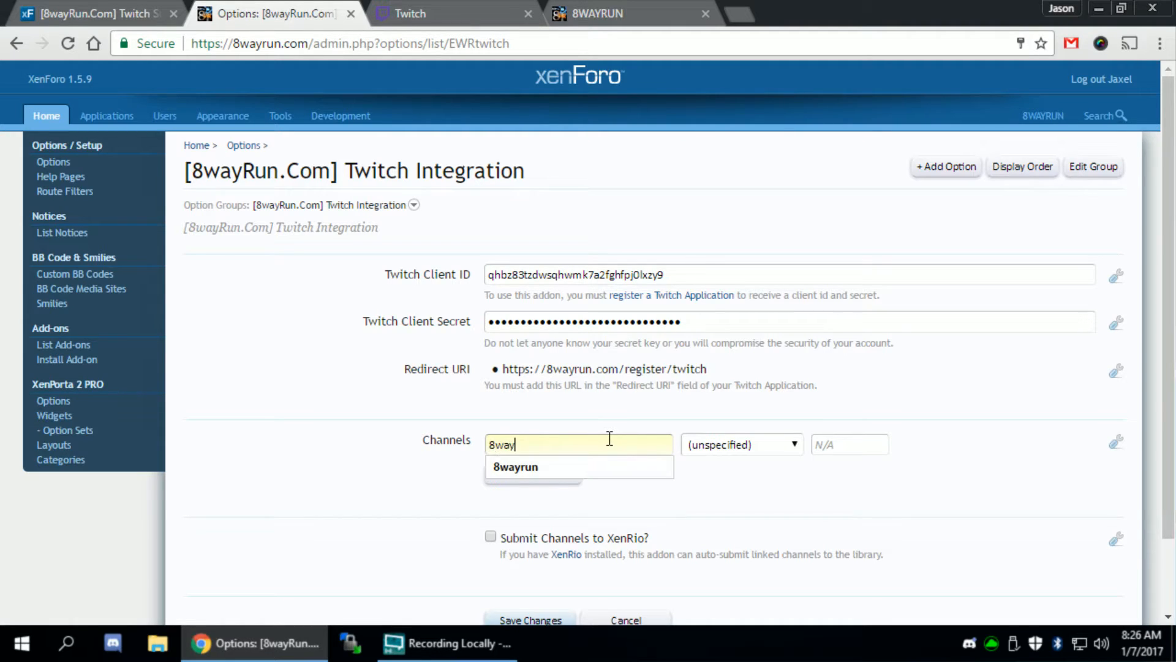
left_click(738, 444)
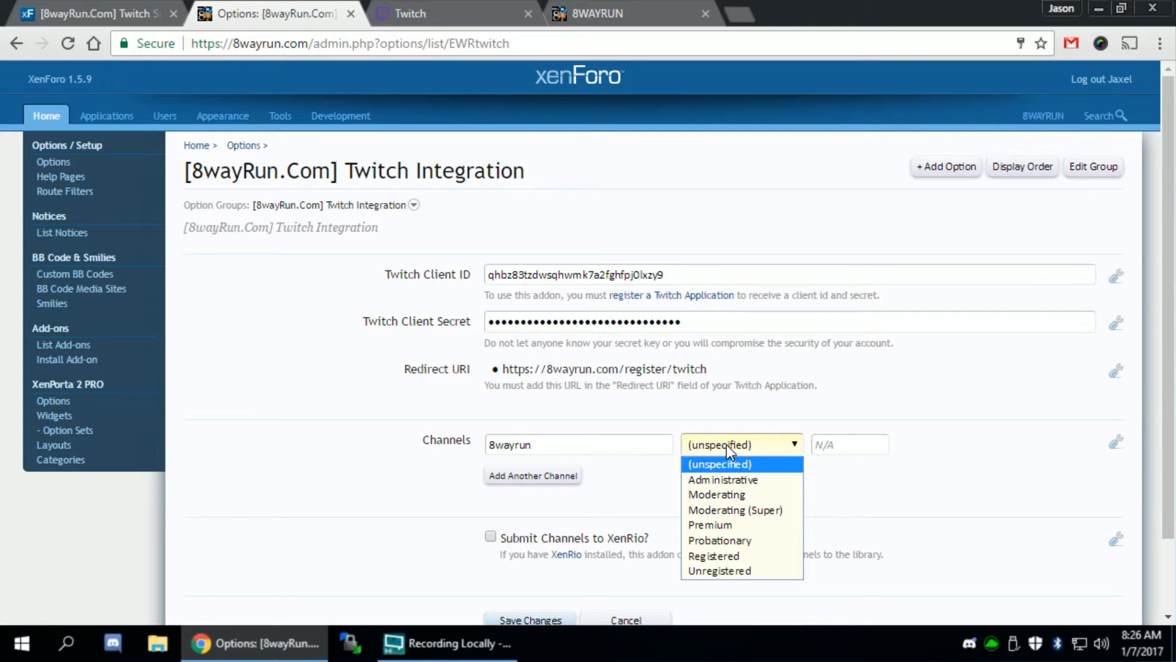
mouse_move(709, 525)
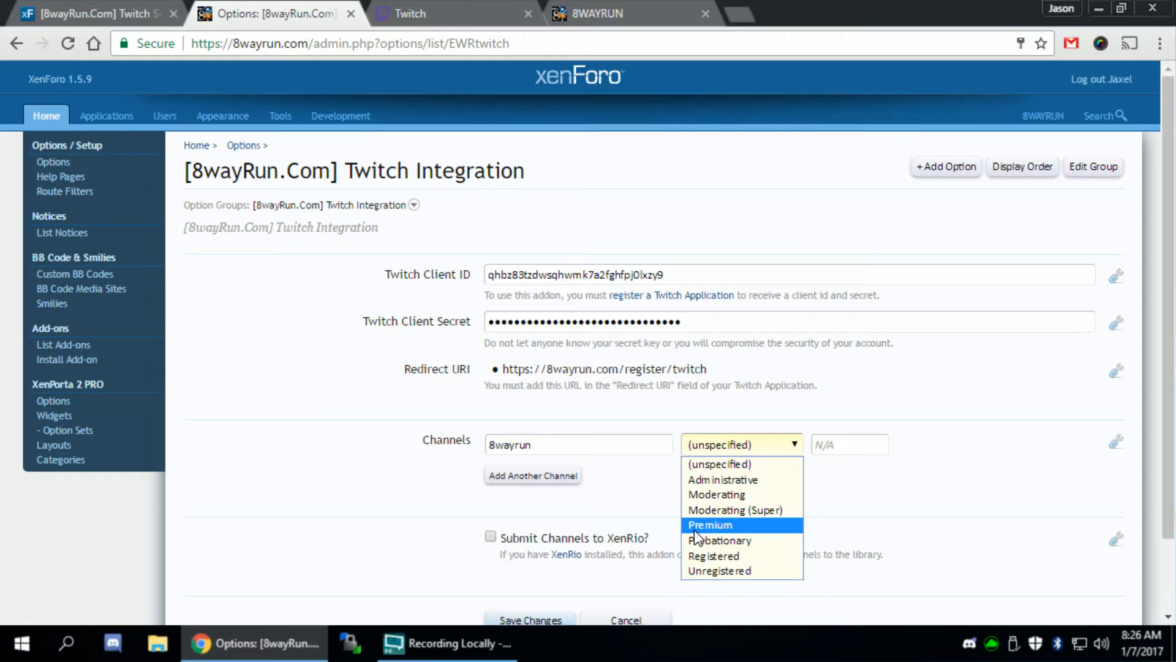
left_click(709, 524)
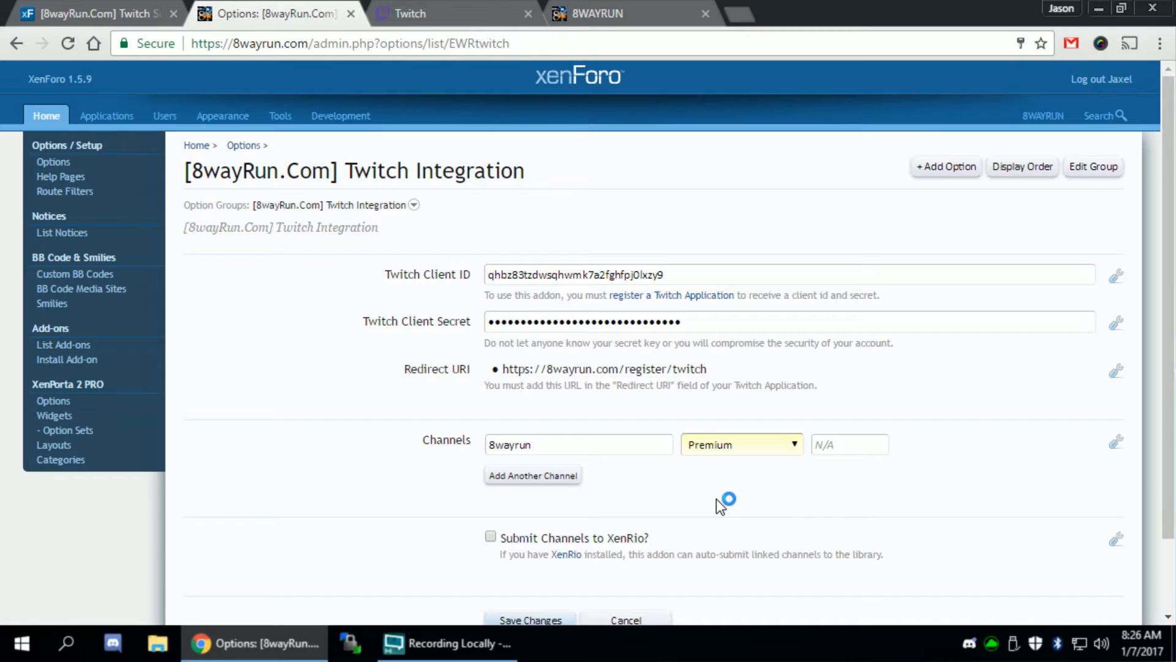
mouse_move(719, 504)
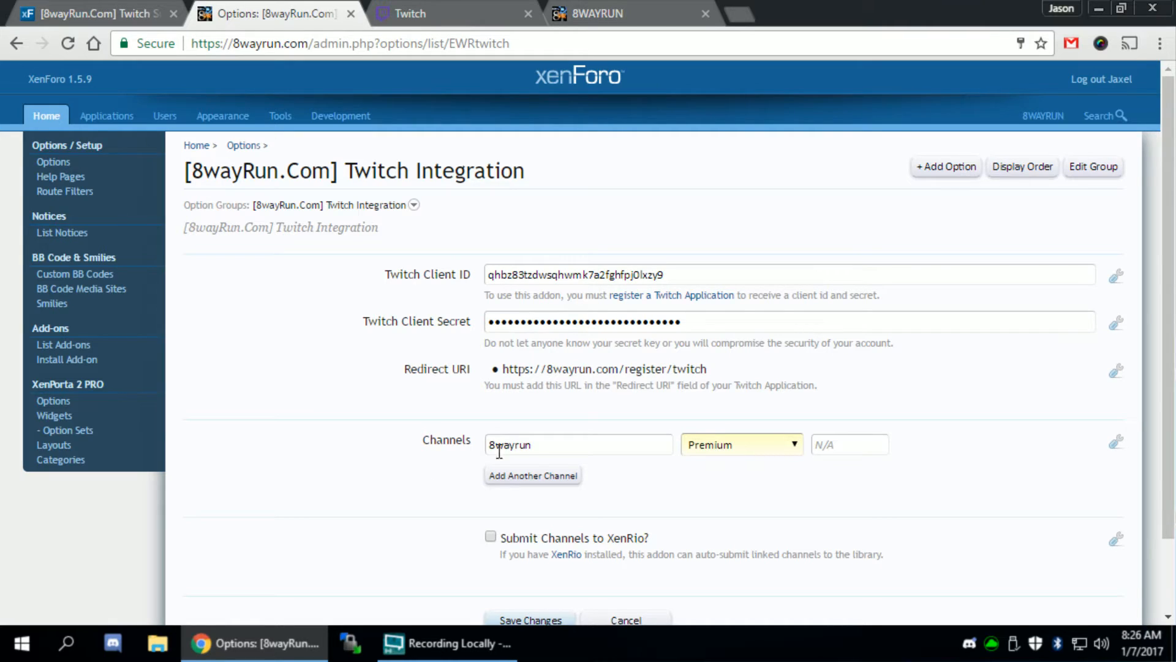
left_click(741, 444)
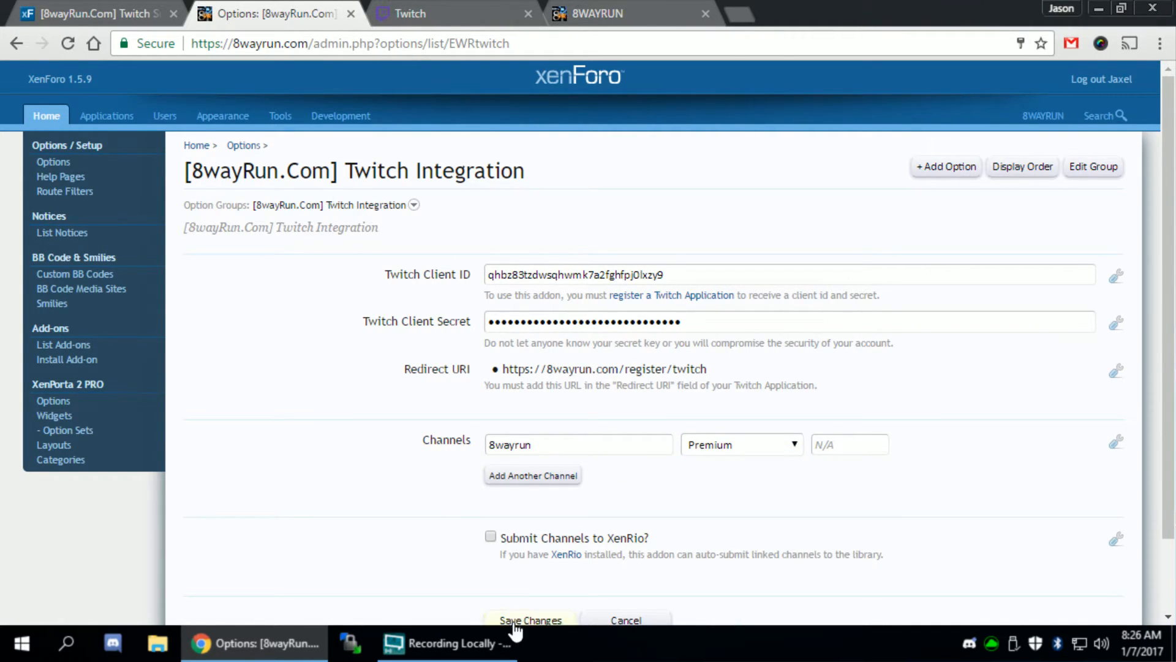
Save so 8wayrun gets ID 5521605, then check the Twitch link in External Accounts.
left_click(529, 620)
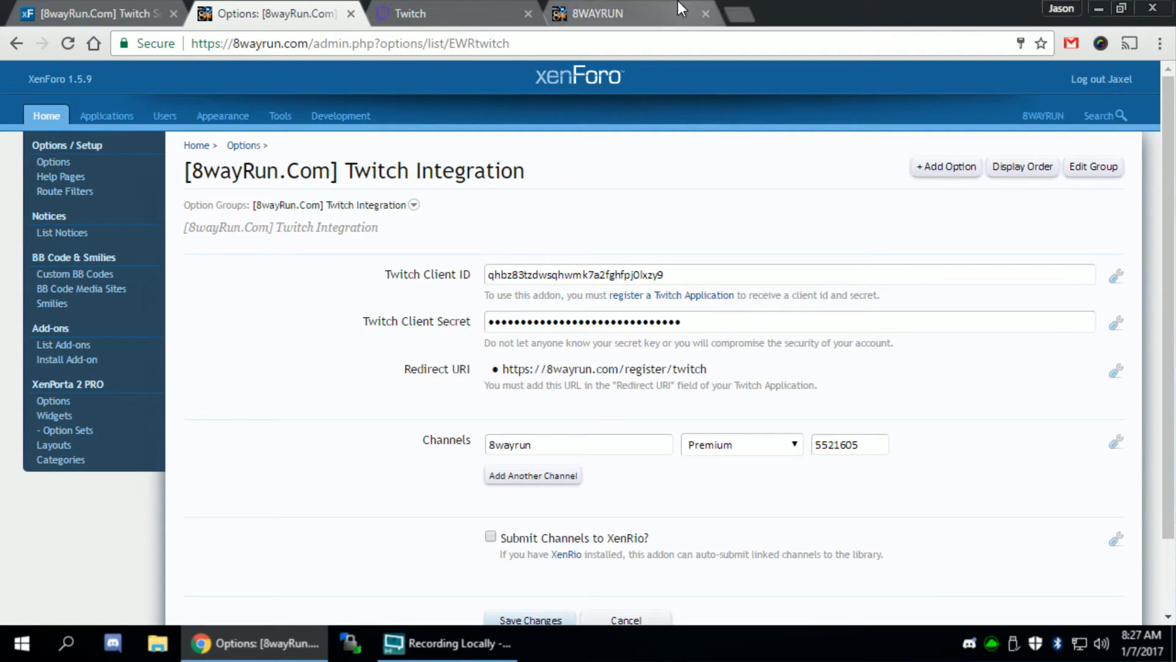
left_click(601, 13)
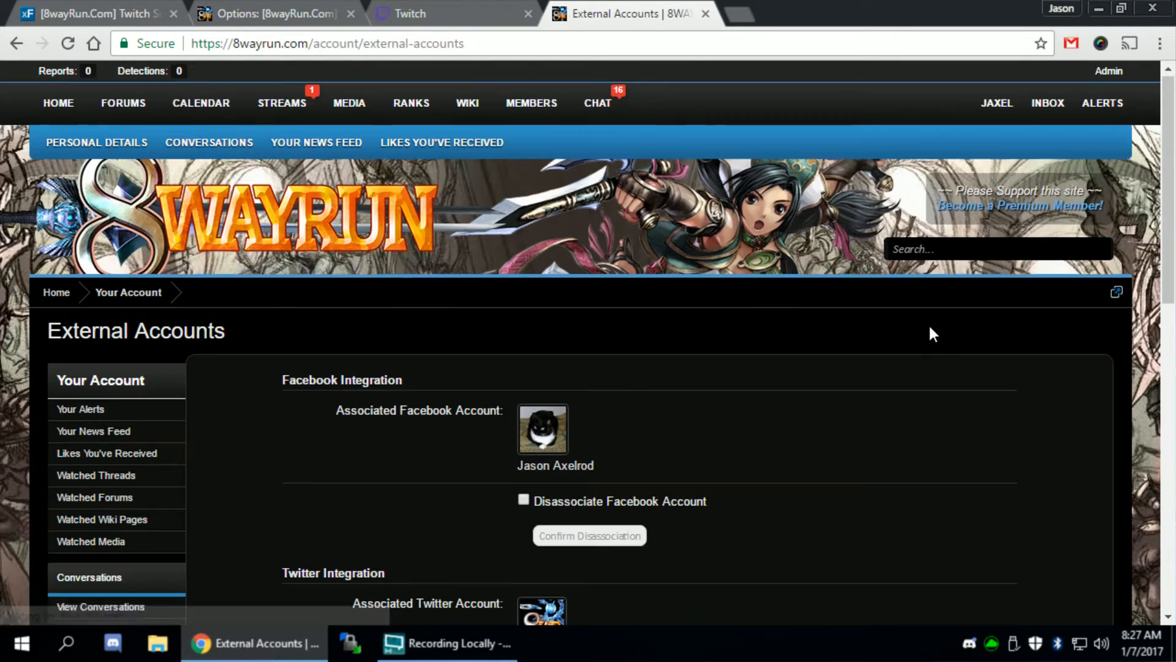
scroll("down", 3)
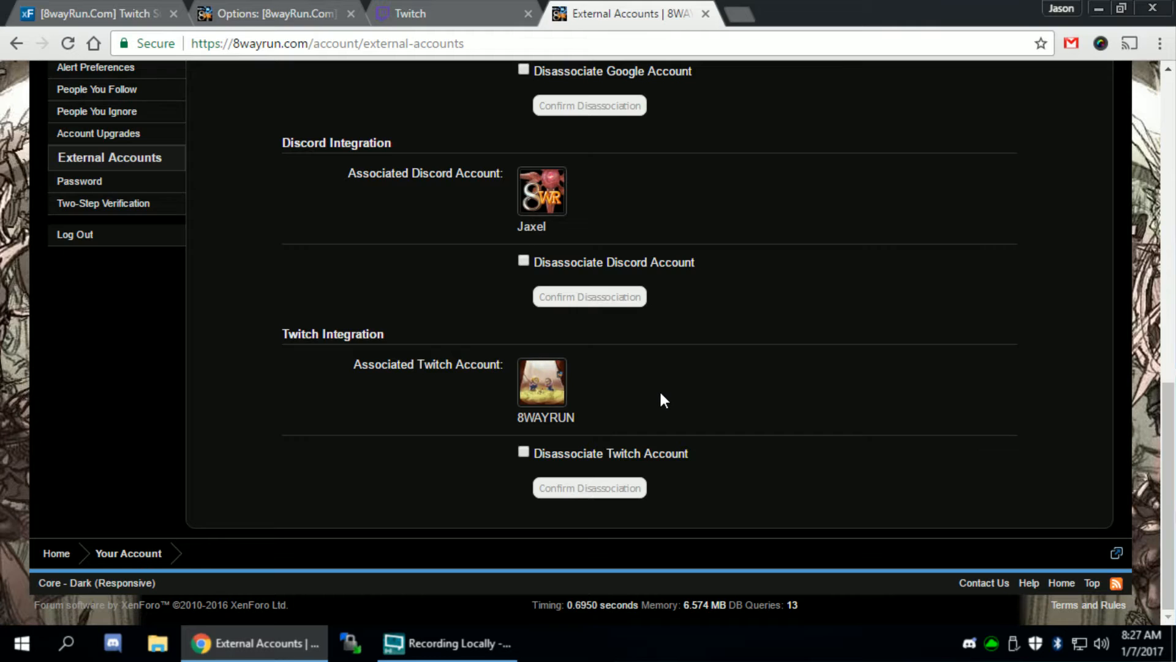
left_click(274, 14)
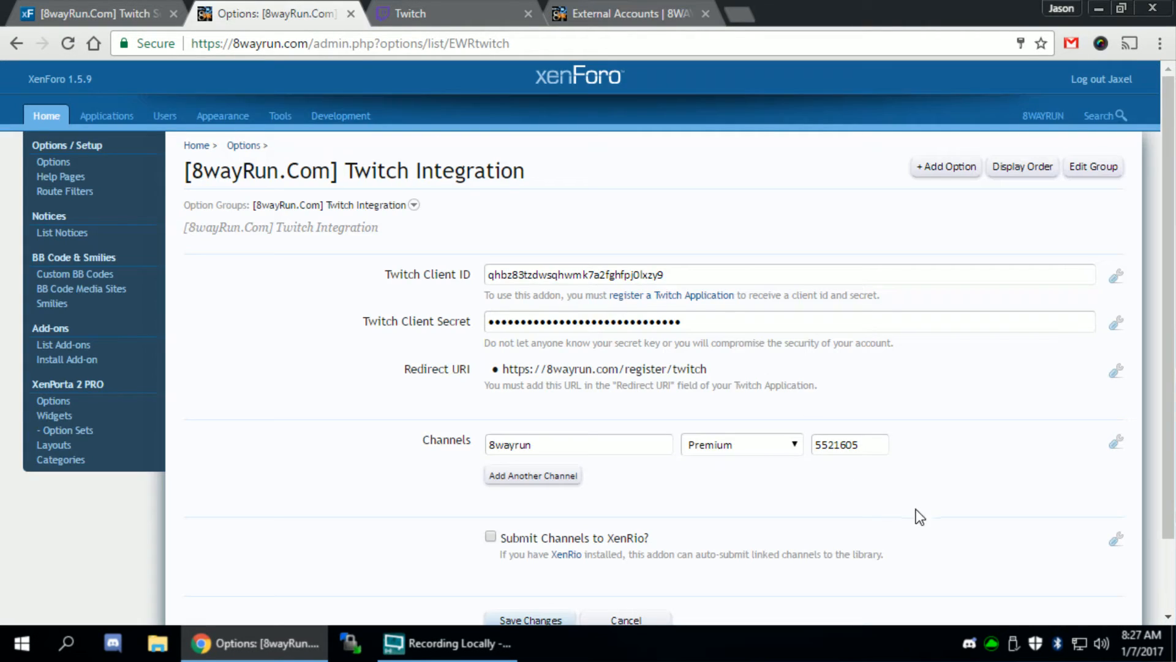
double_click(849, 444)
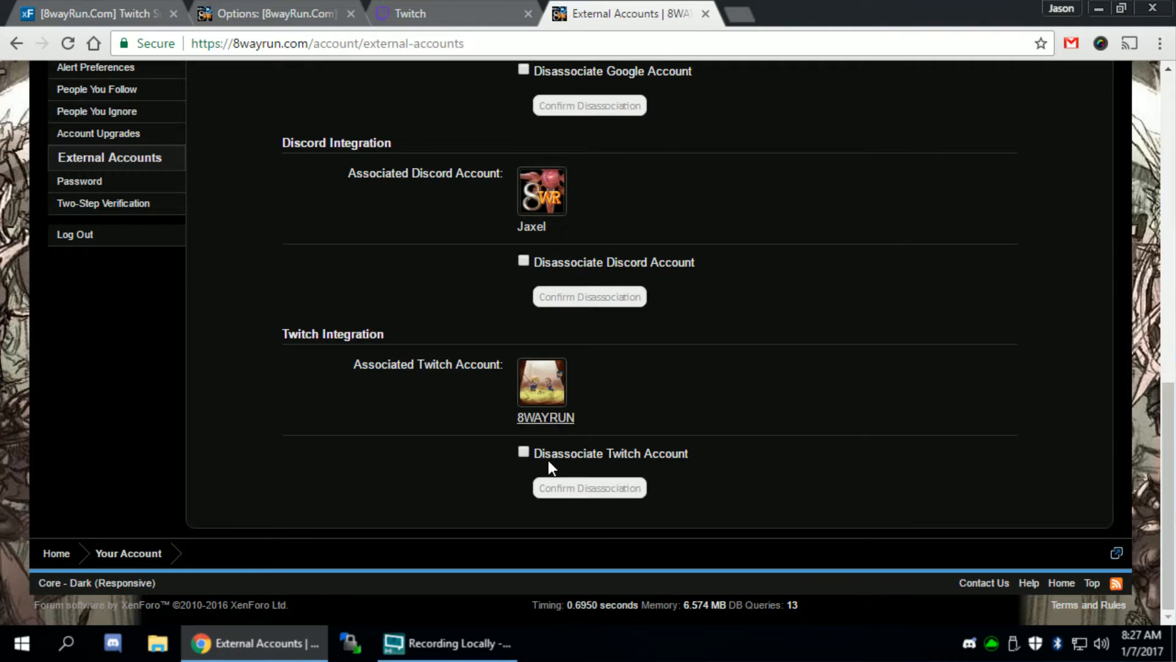
Disassociate Twitch, re-authorize and re-link the 8WAYRUN account, then return to Options.
left_click(524, 452)
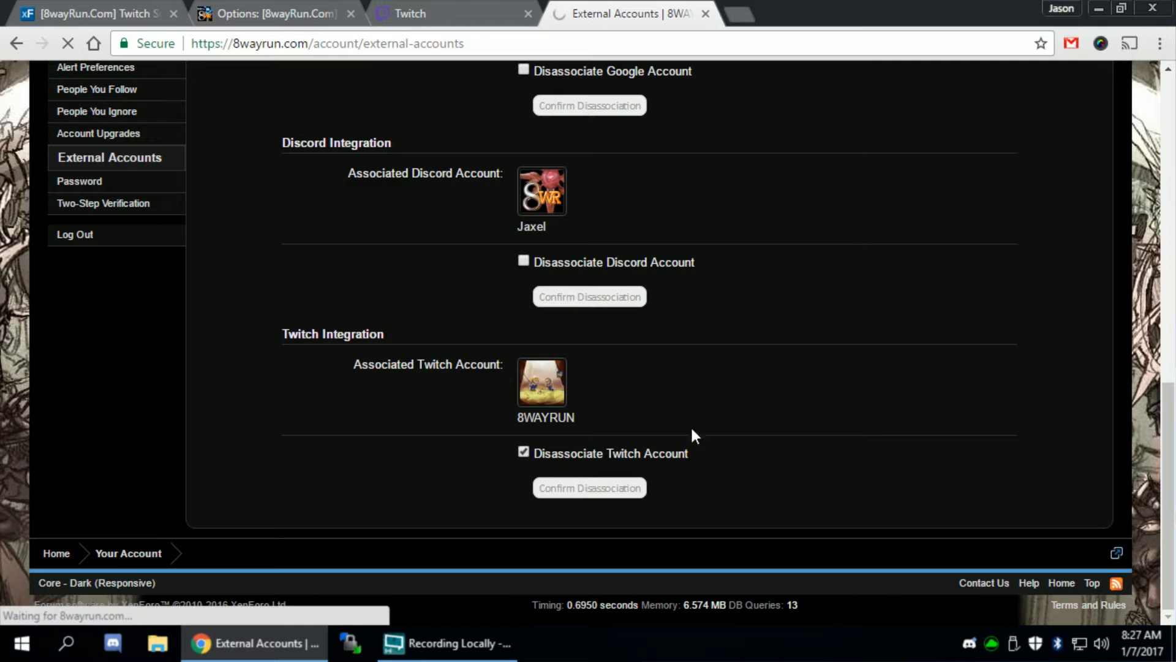
left_click(589, 487)
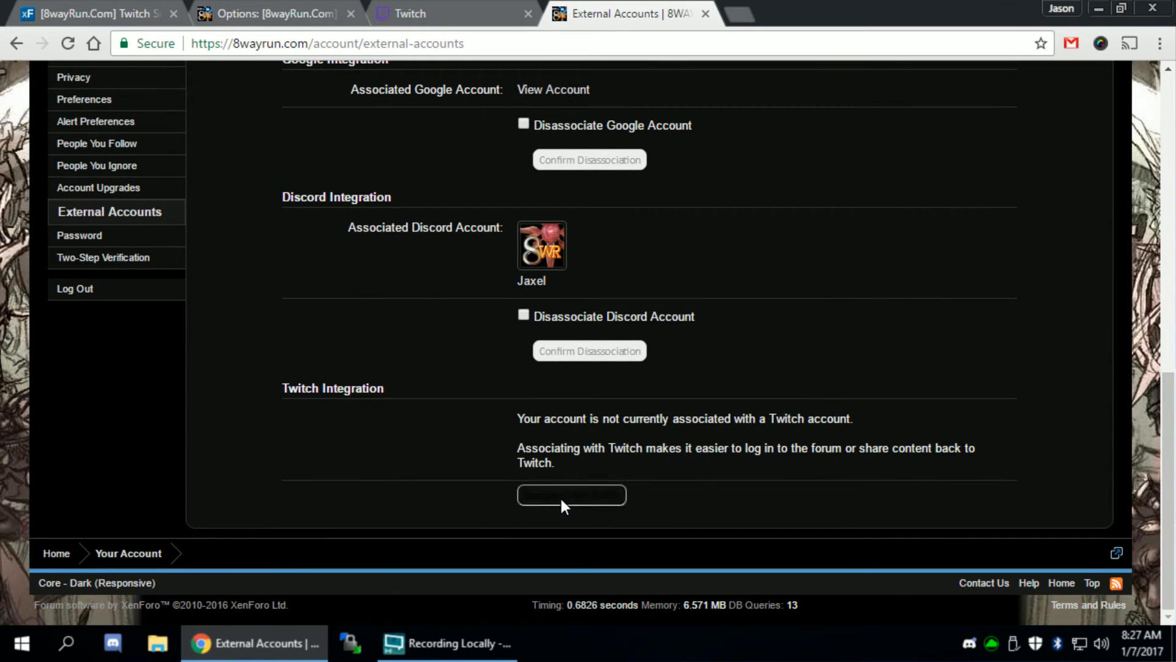
left_click(571, 495)
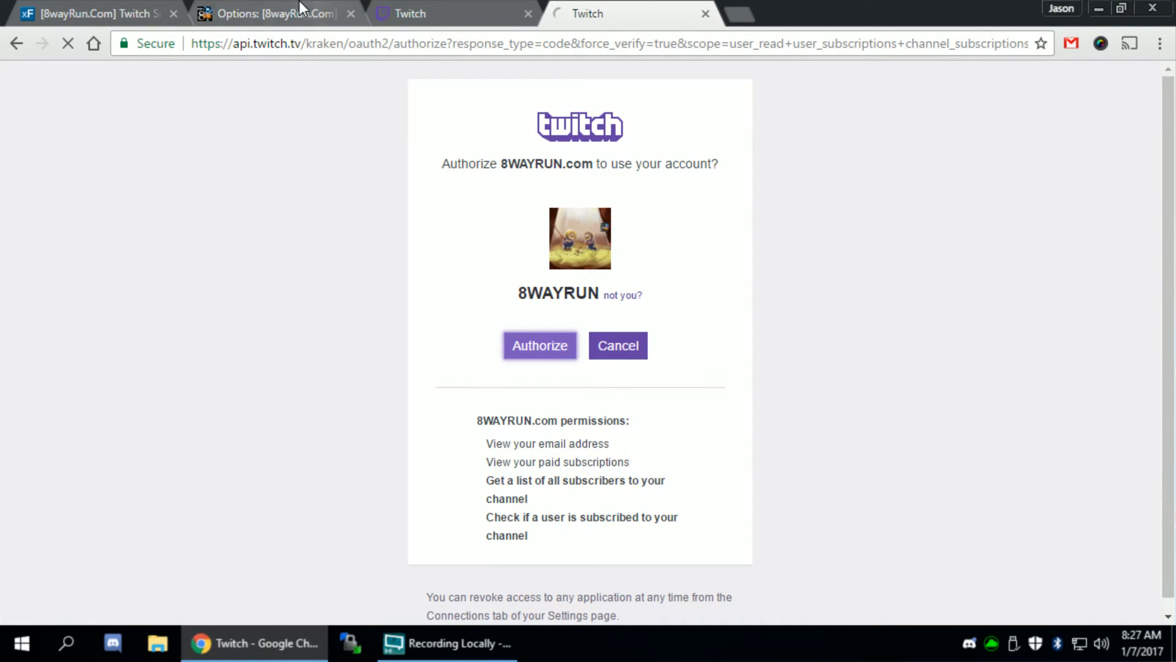
left_click(539, 345)
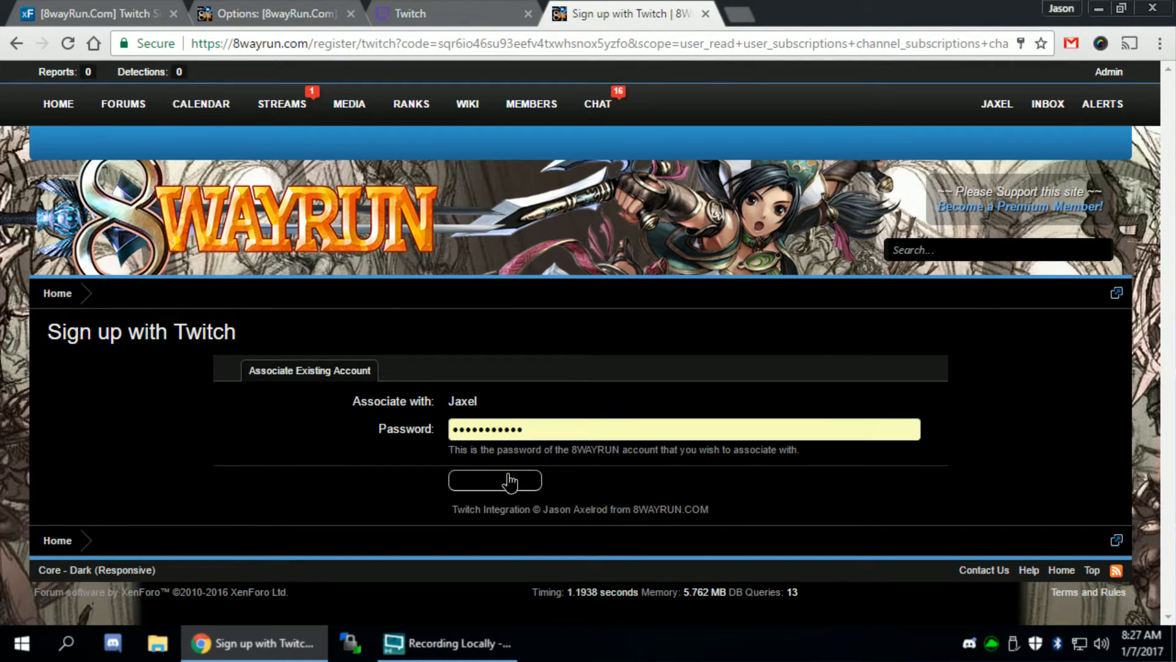
left_click(494, 481)
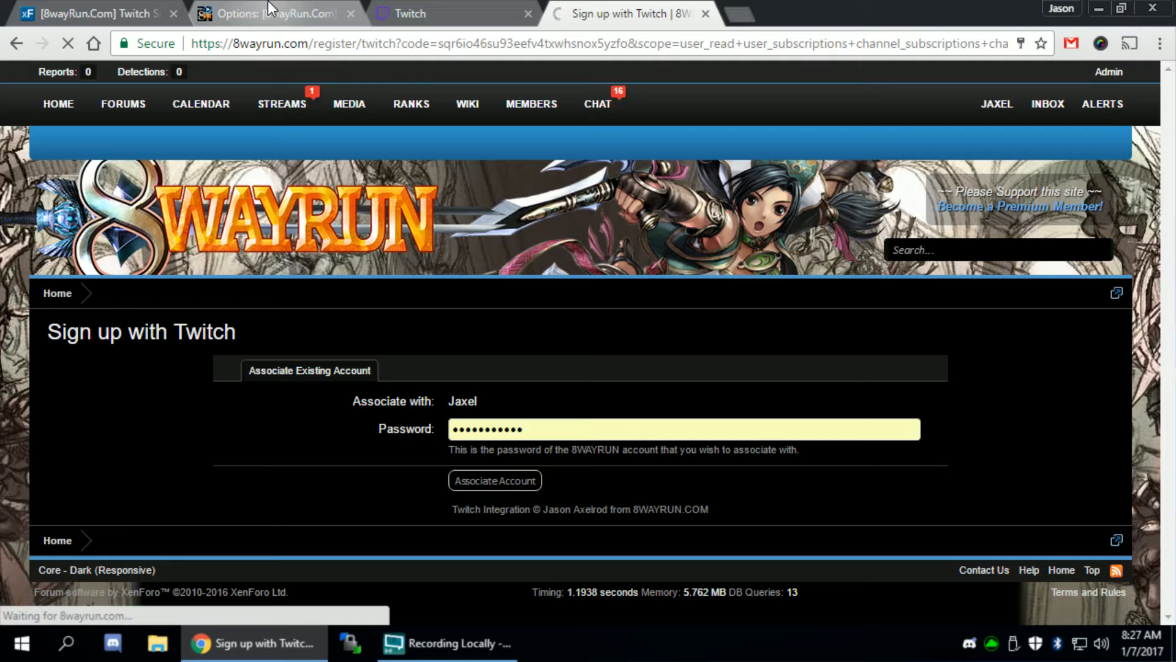
left_click(270, 13)
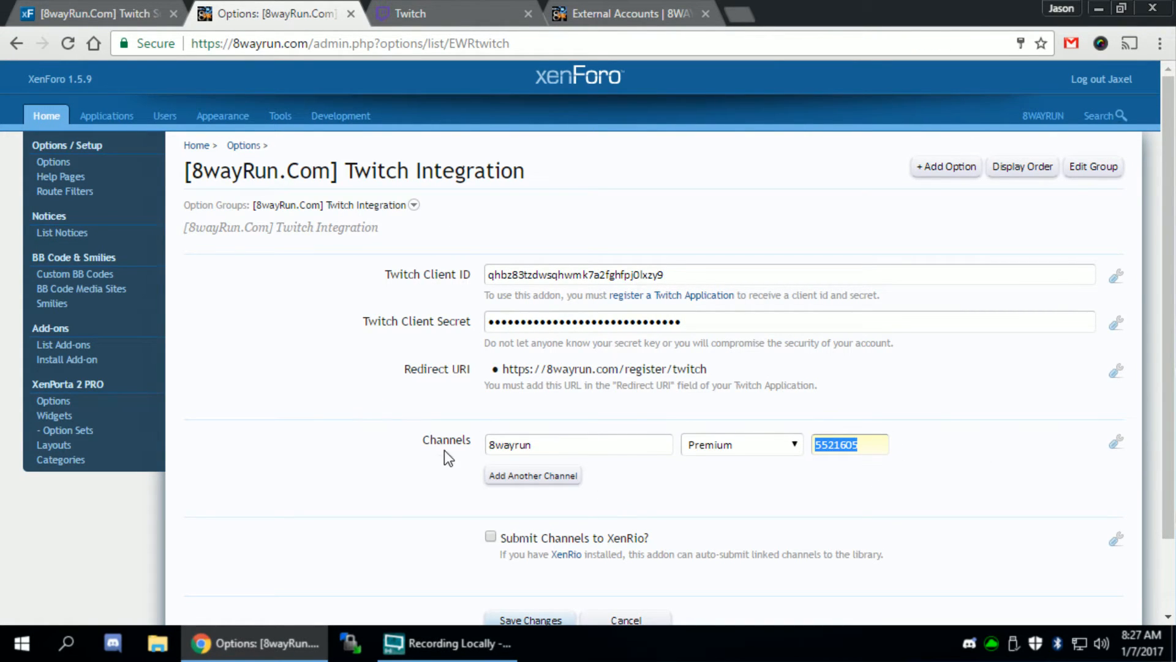
mouse_move(752, 428)
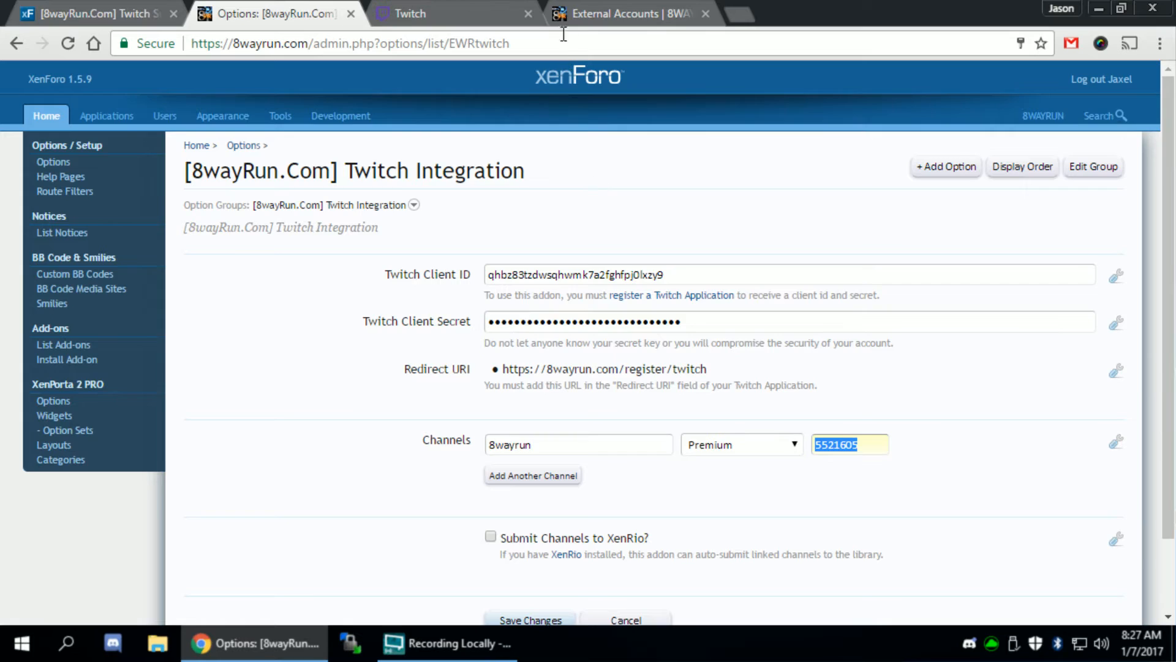
left_click(631, 13)
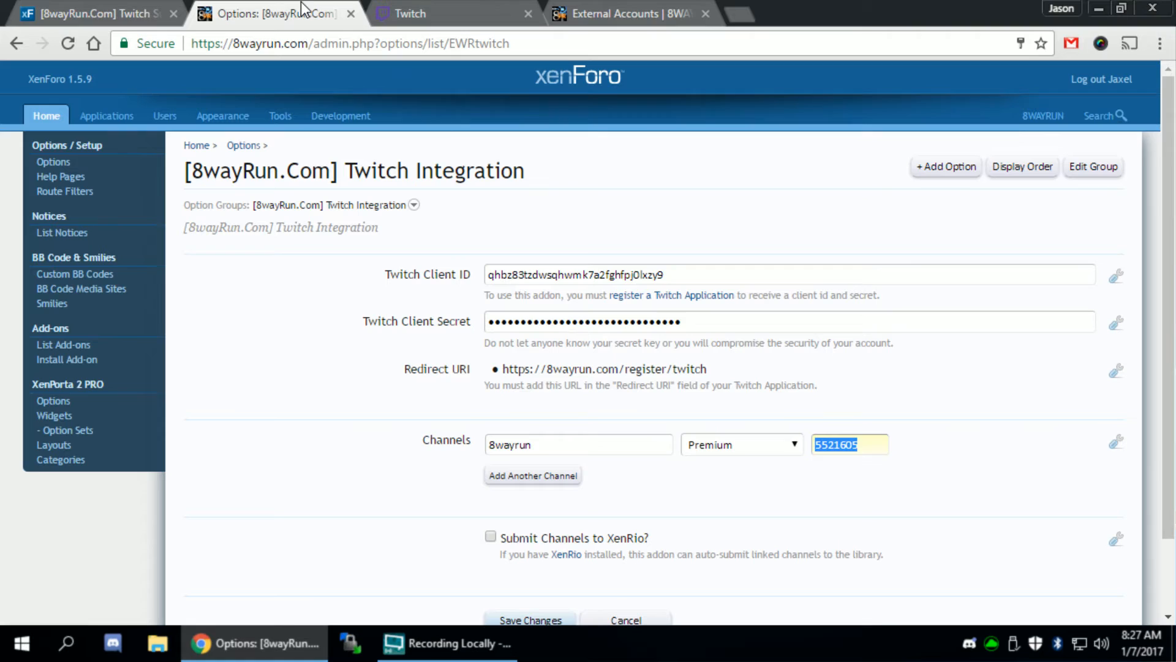
mouse_move(473, 501)
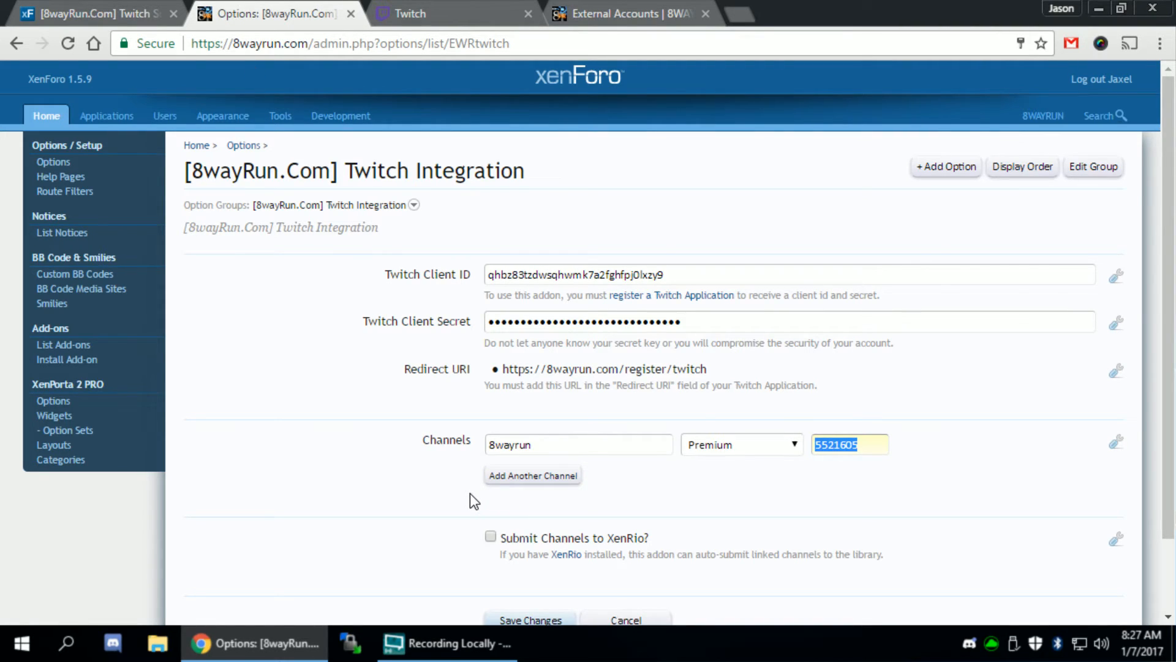
Add a second channel row, manvsgame, and map it to the Premium user group.
left_click(532, 475)
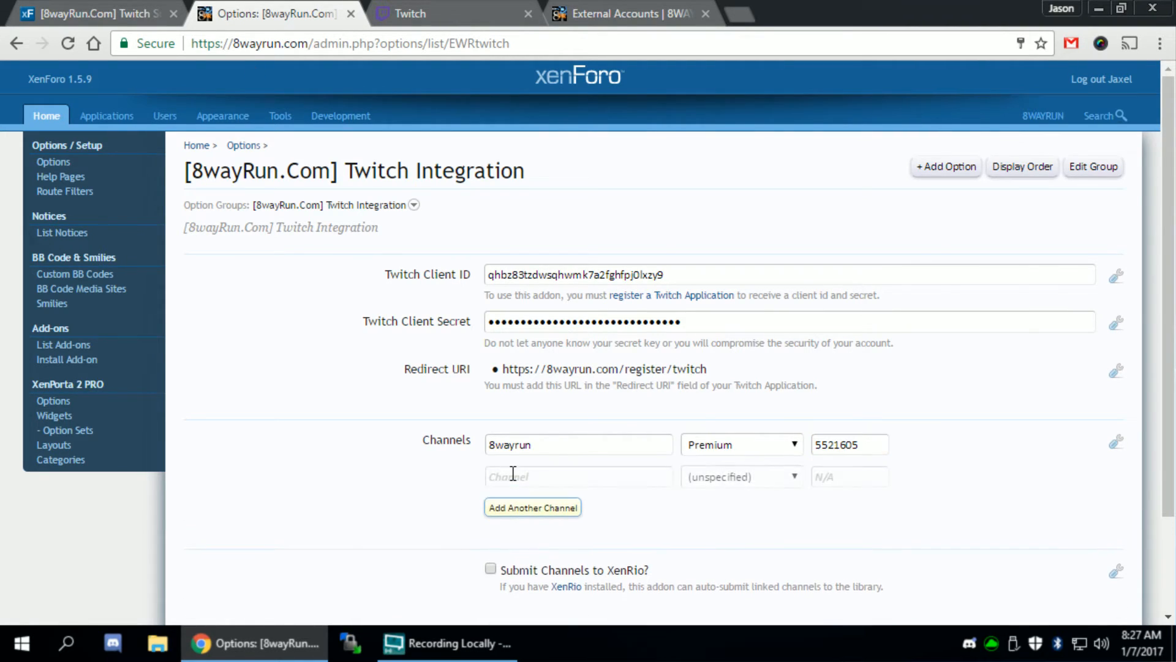
left_click(578, 477)
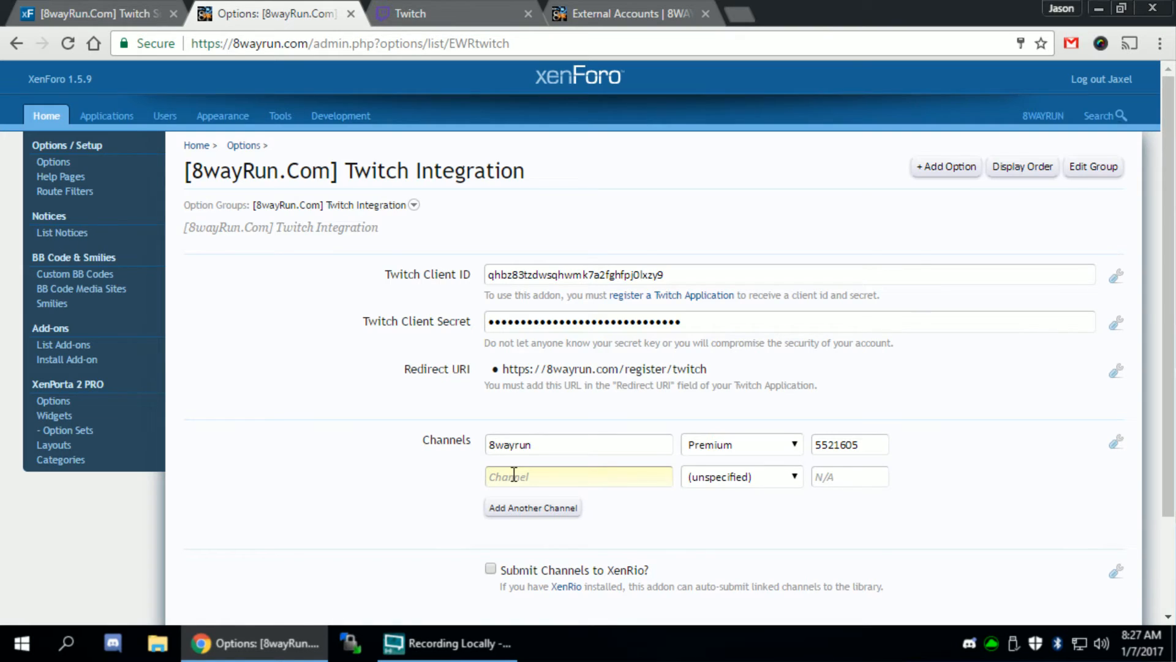
type("manysgame")
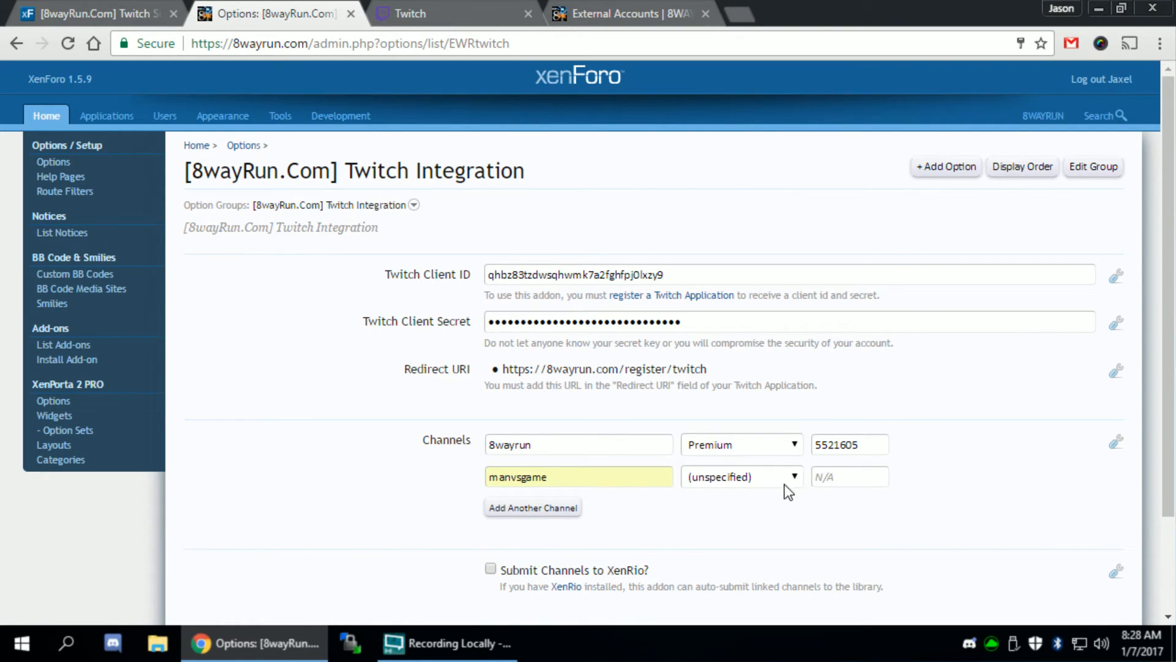
left_click(740, 476)
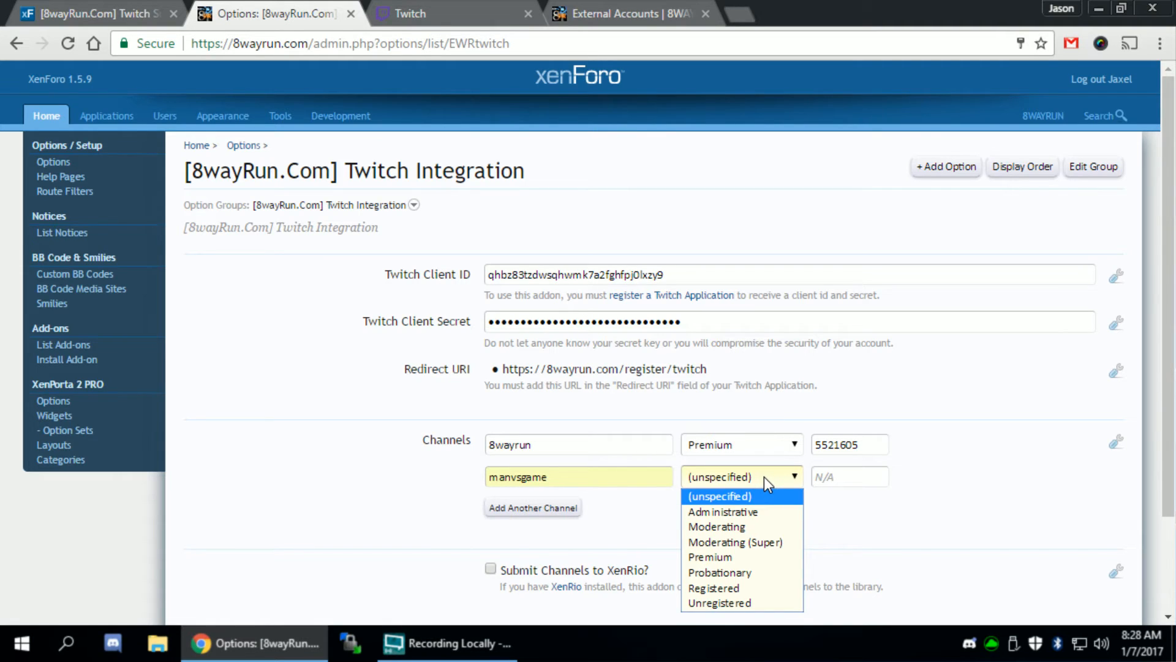
mouse_move(739, 572)
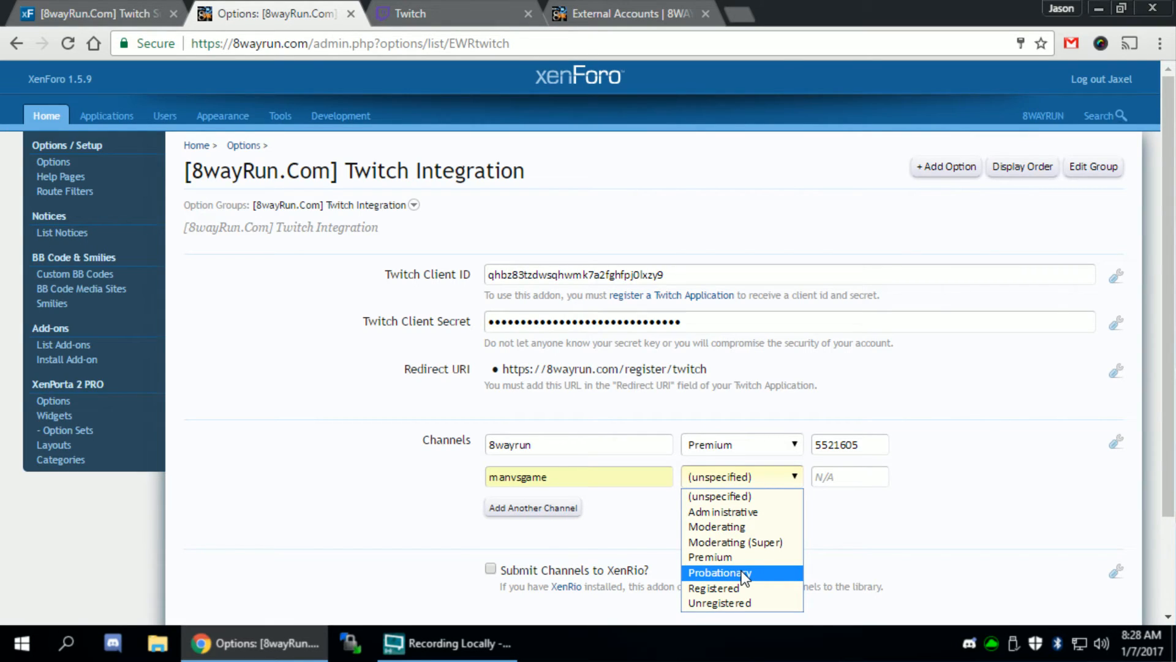
left_click(718, 572)
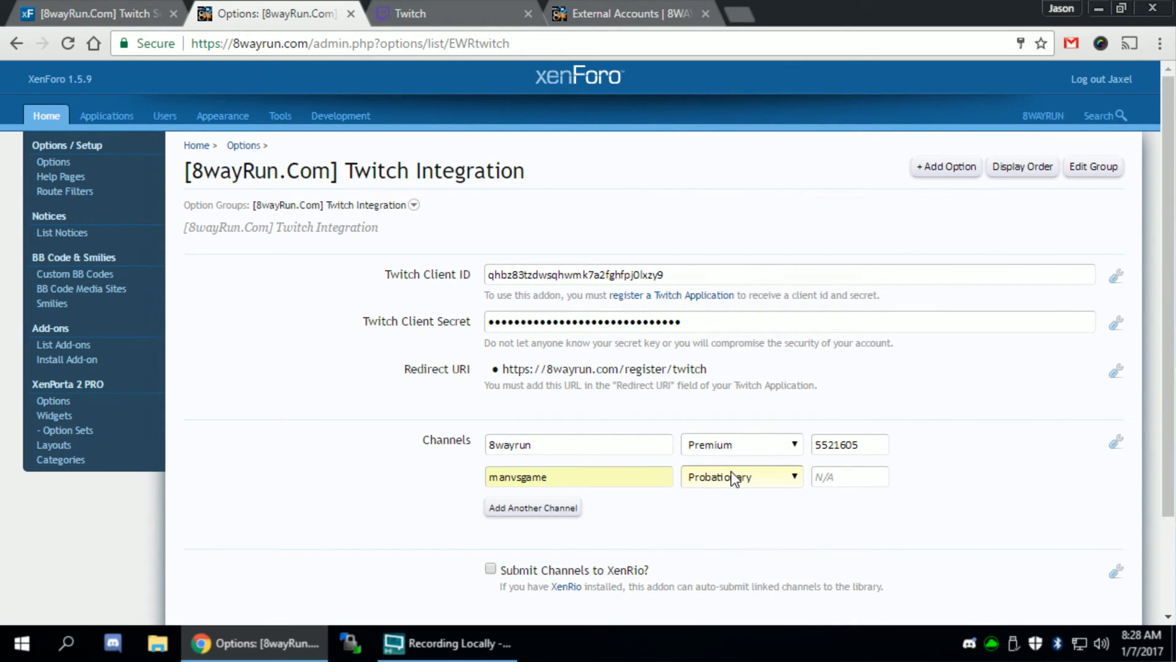
left_click(740, 476)
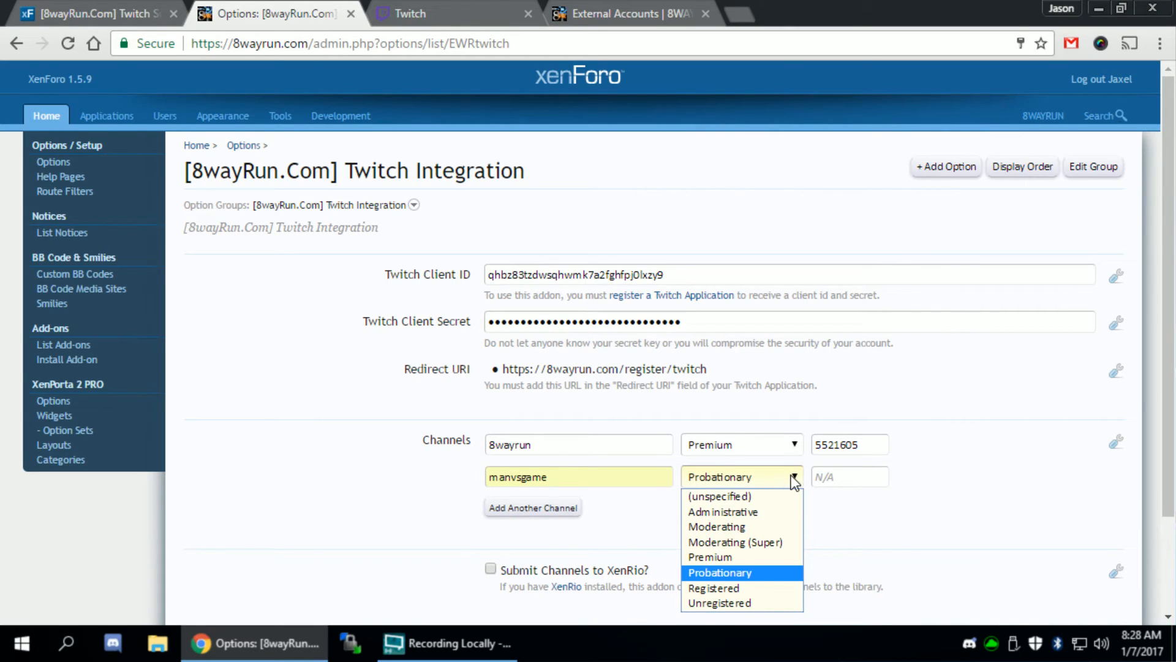
left_click(708, 557)
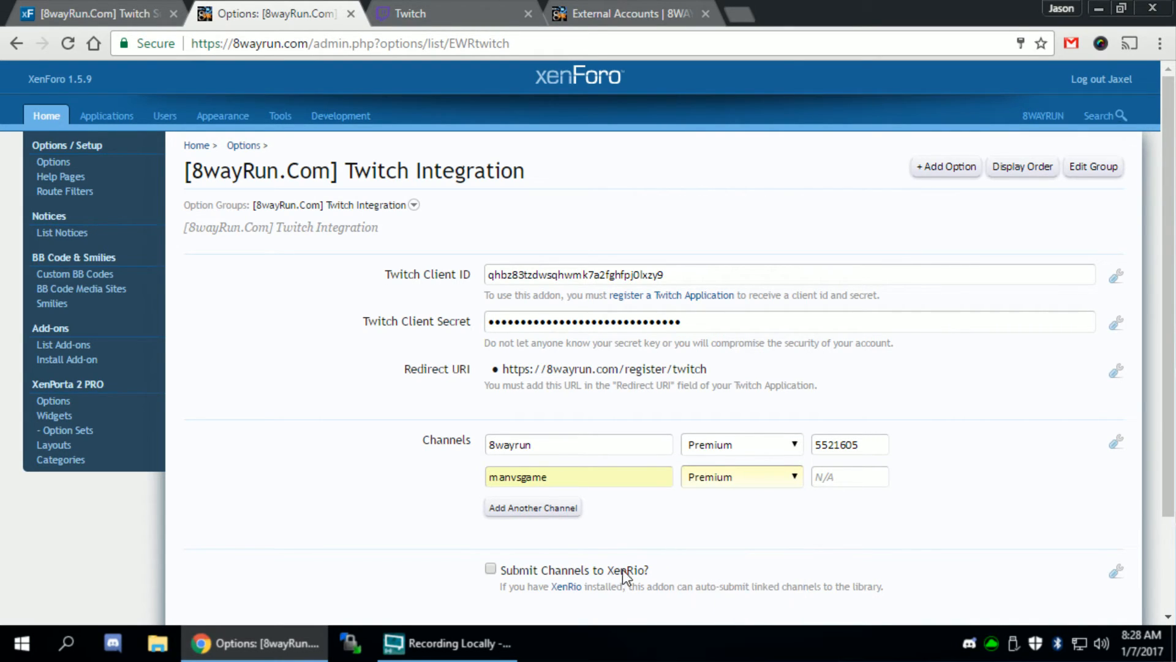
scroll("down", 3)
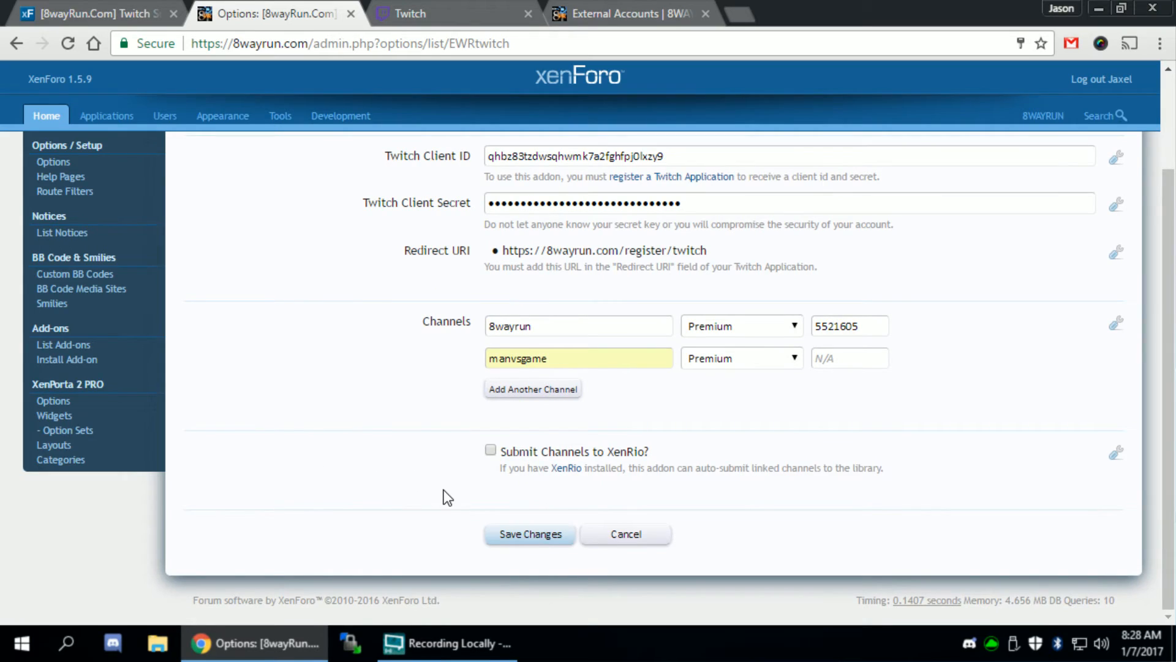
mouse_move(482, 522)
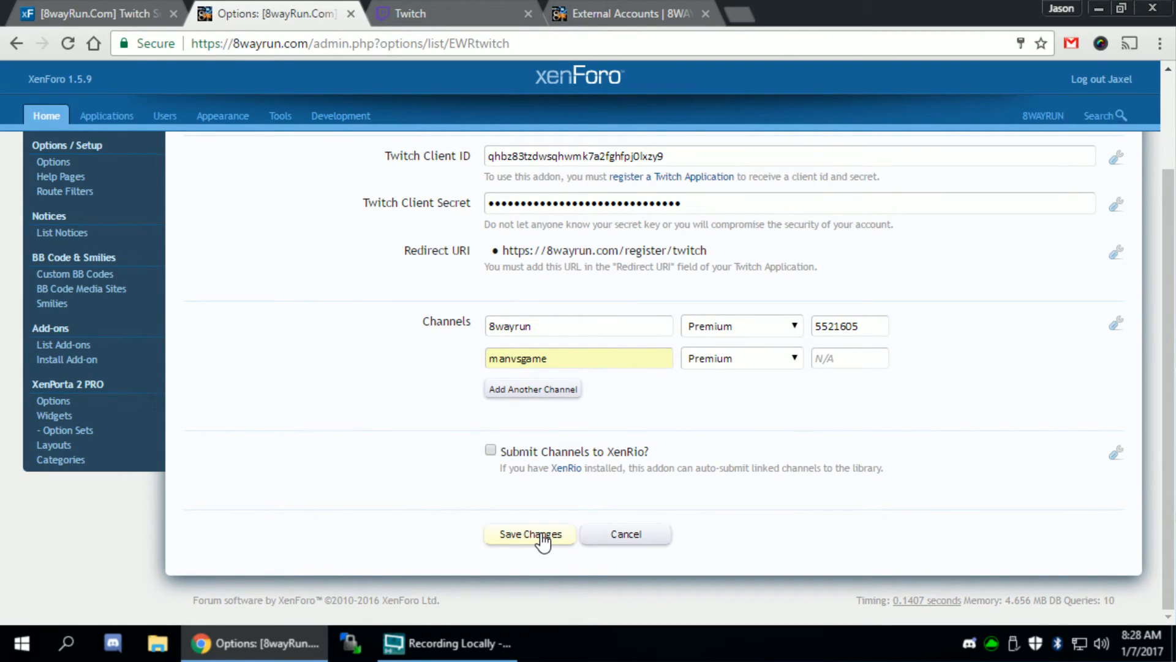
Save the channel settings, confirm unlinking Twitch, and authorize 8WAYRUN.com on Twitch.
left_click(529, 533)
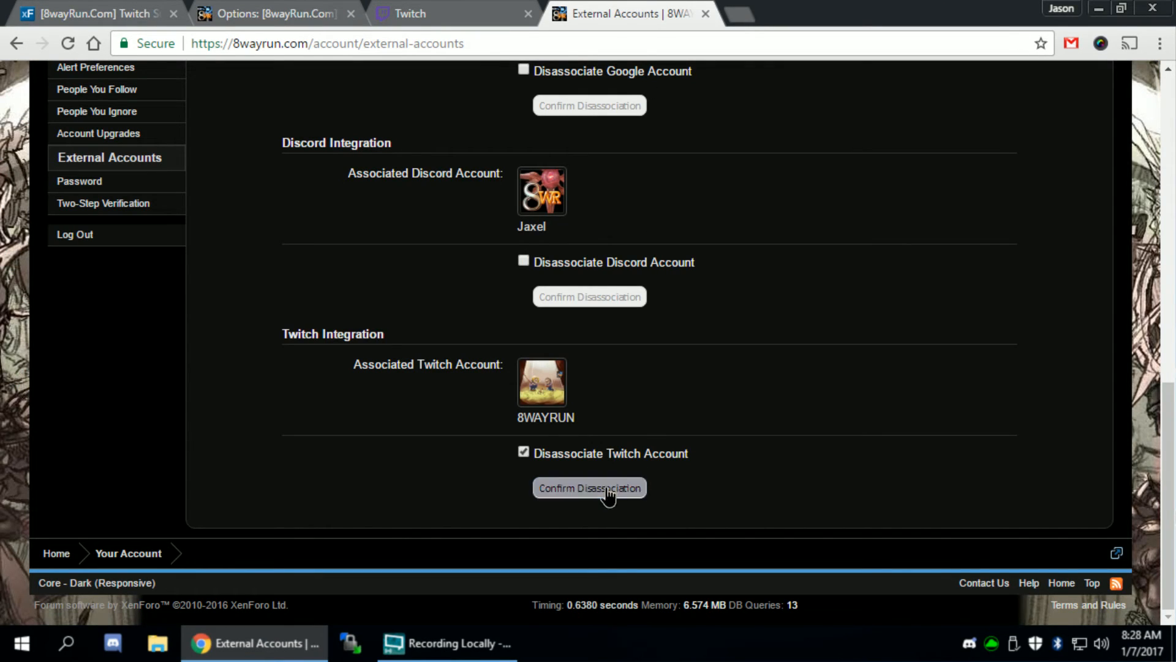
left_click(589, 488)
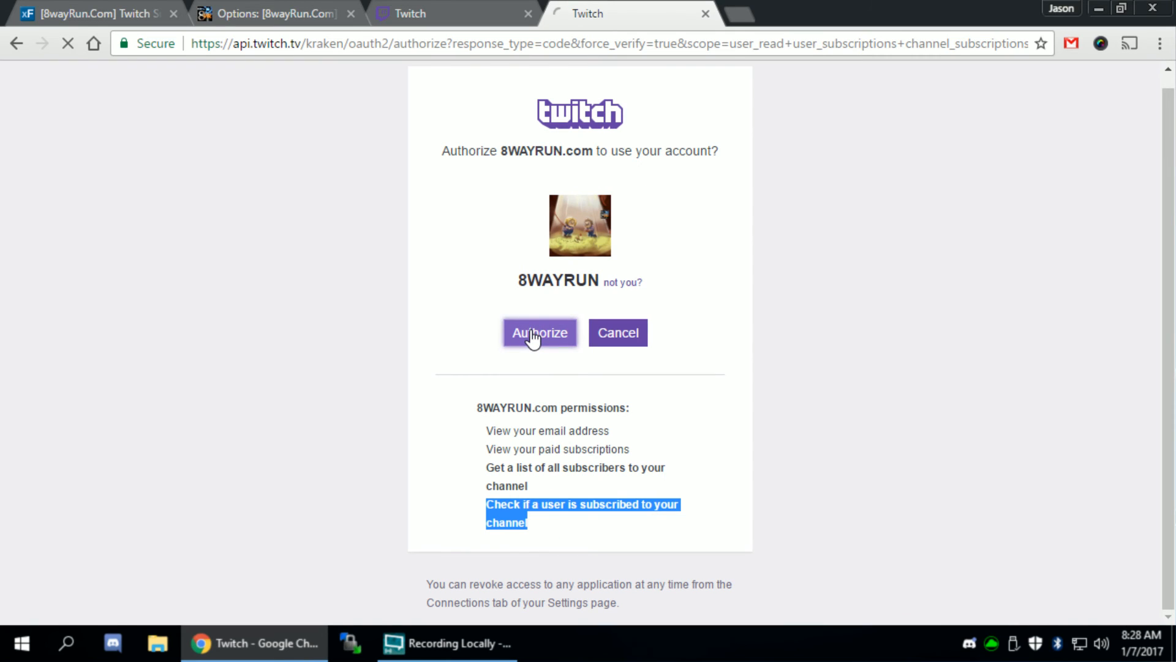
left_click(539, 333)
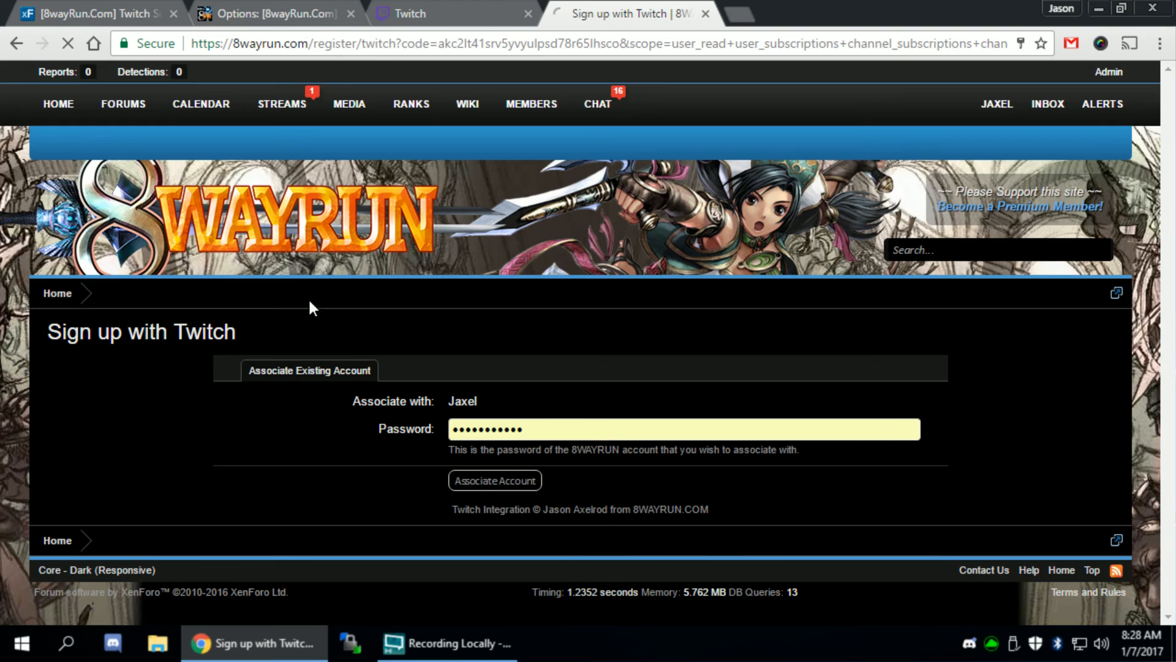
Link Twitch to the existing forum account, view the add-on's resource page, then return to options.
left_click(270, 14)
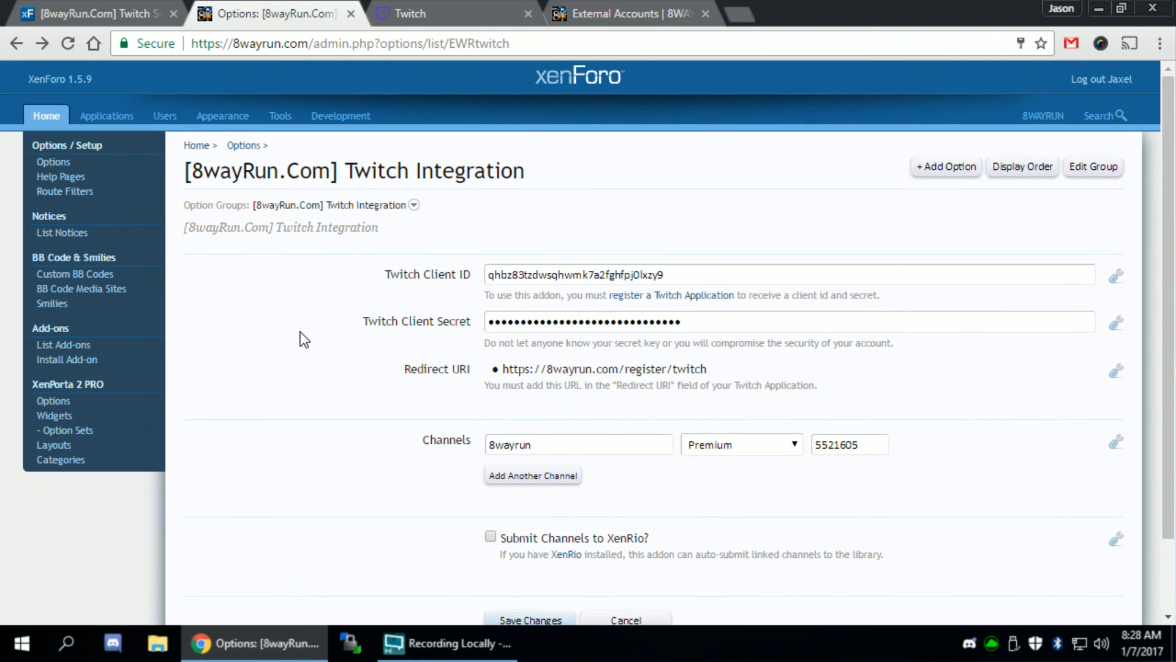
mouse_move(295, 323)
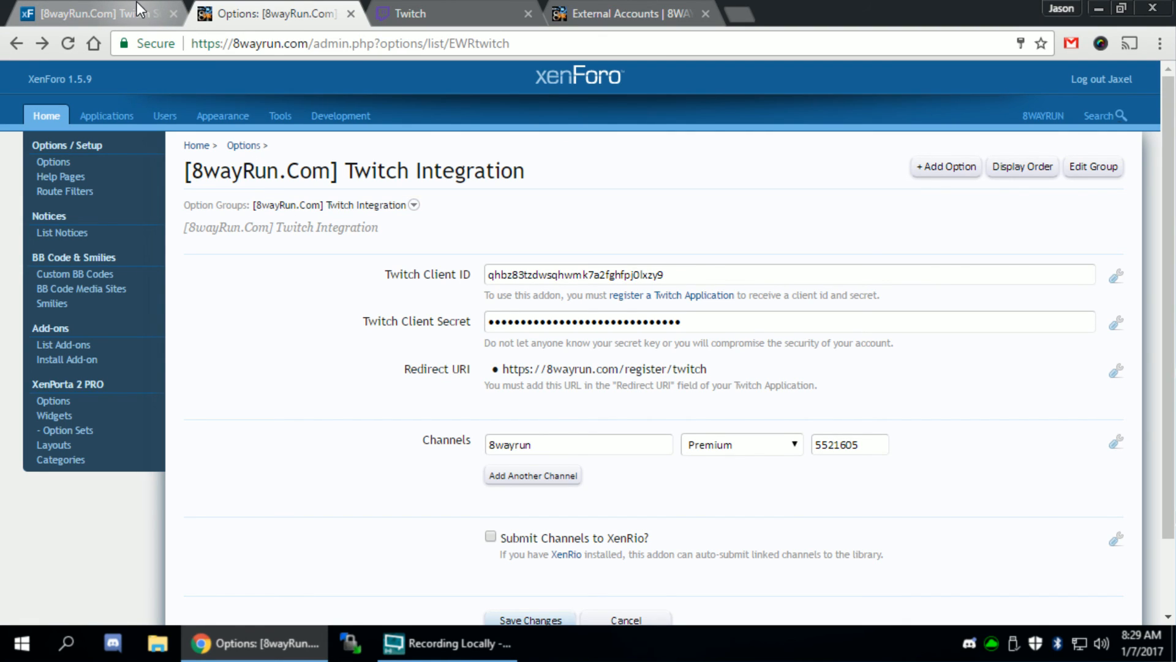
left_click(90, 13)
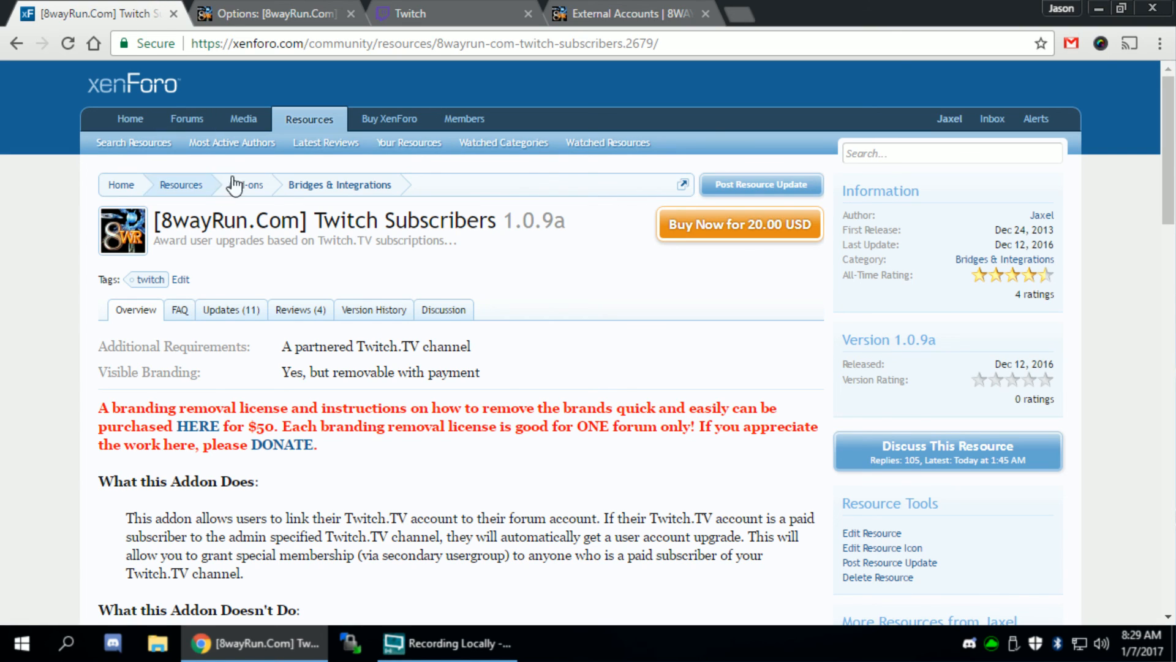
left_click(270, 14)
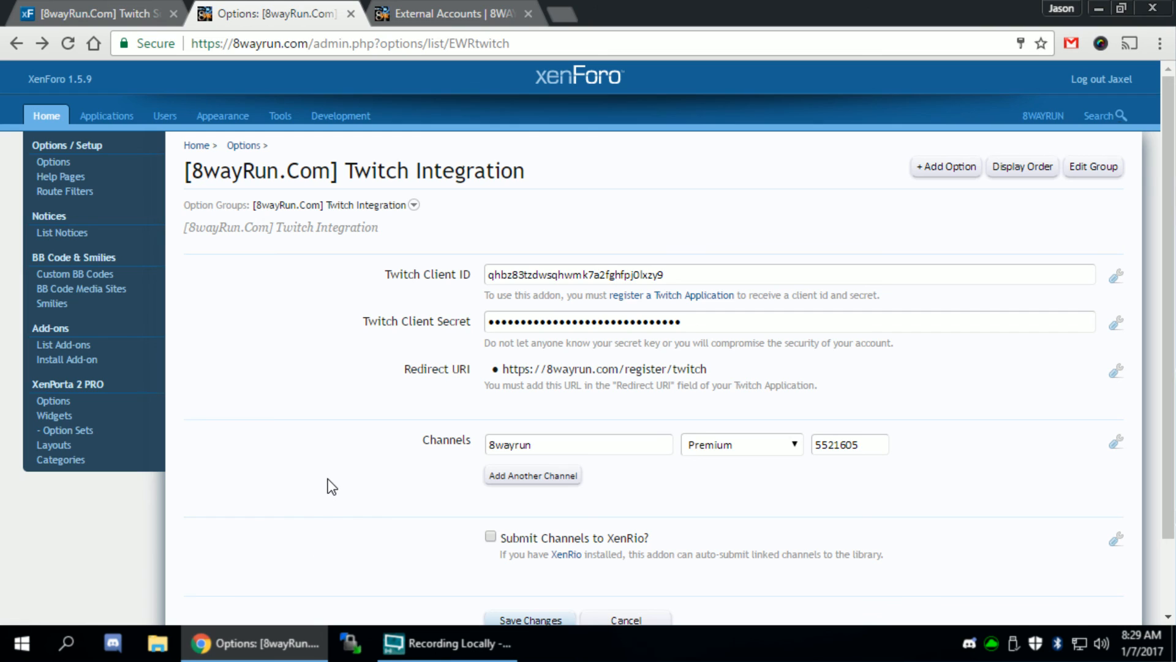
mouse_move(341, 474)
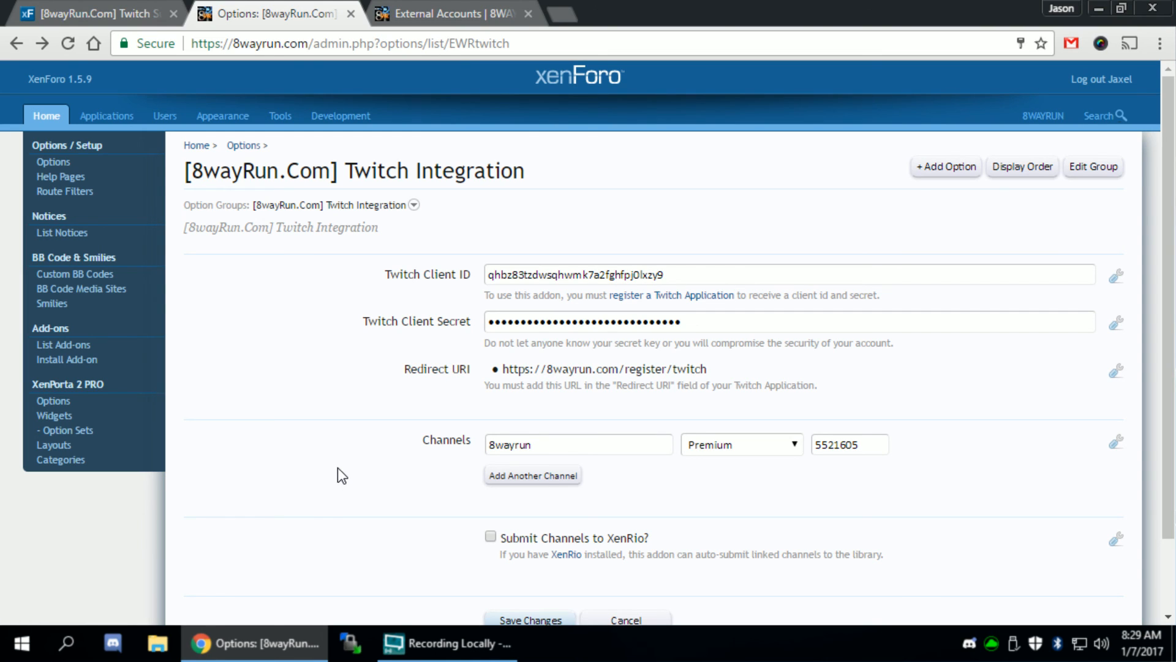